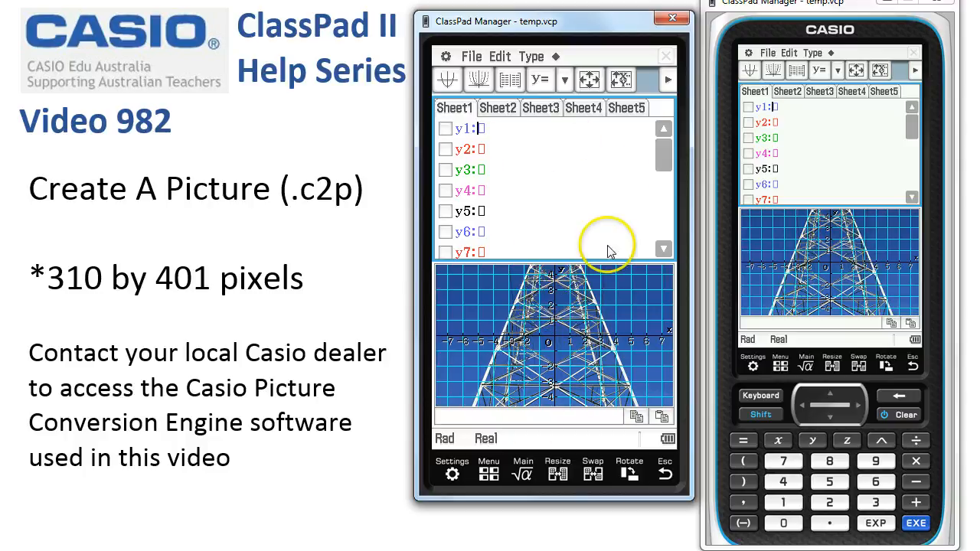
mouse_move(551, 306)
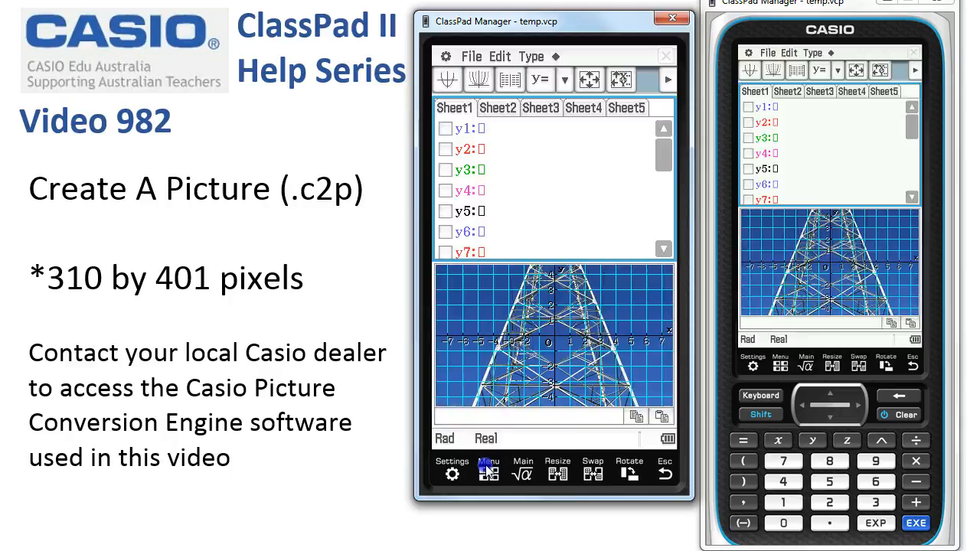
Browse Amusem~1.c2p and Beach.c2p in the Picture folder via System's View Storage
left_click(489, 469)
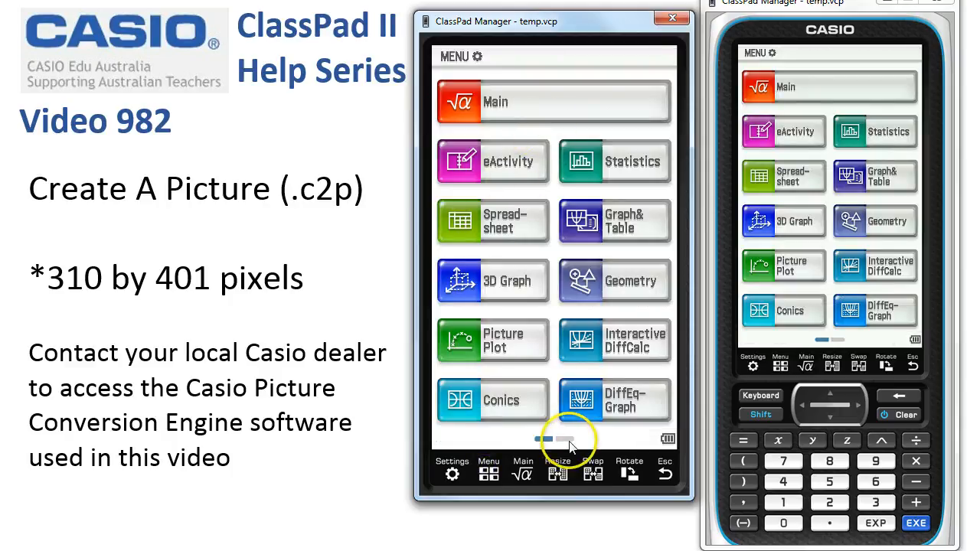
left_click(452, 467)
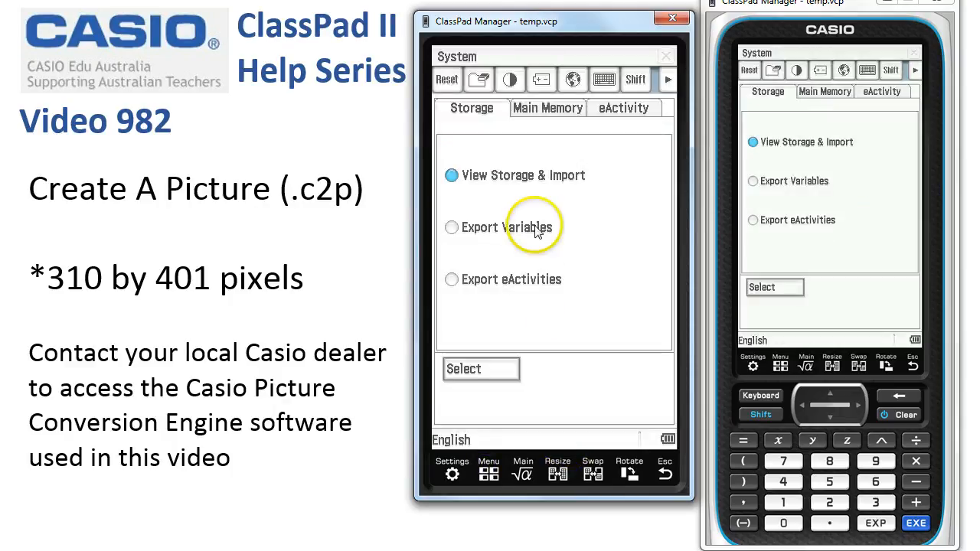
left_click(480, 368)
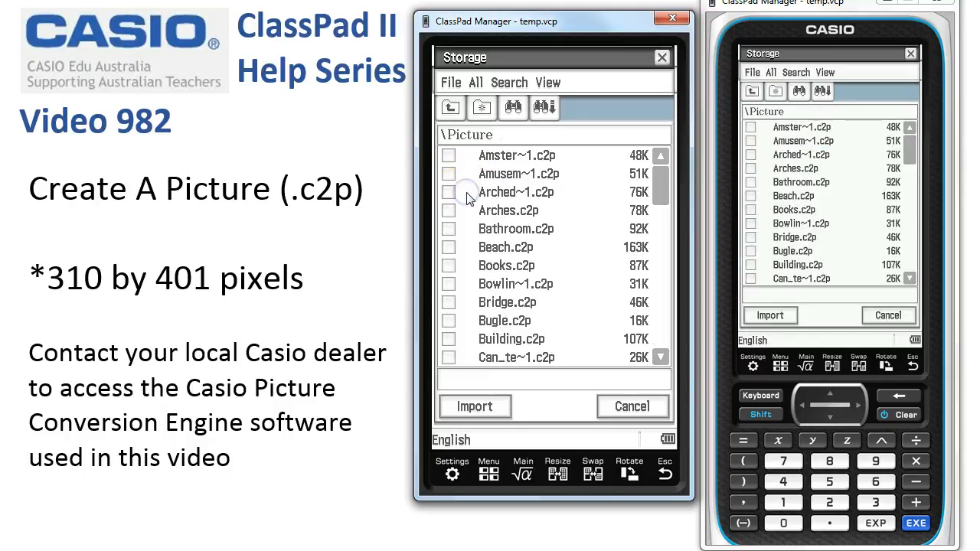
left_click(516, 174)
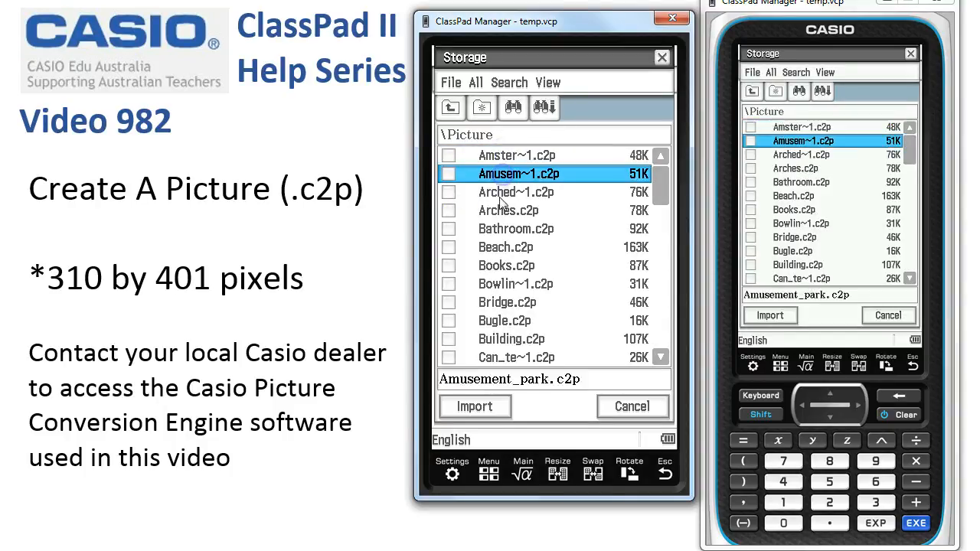
left_click(505, 247)
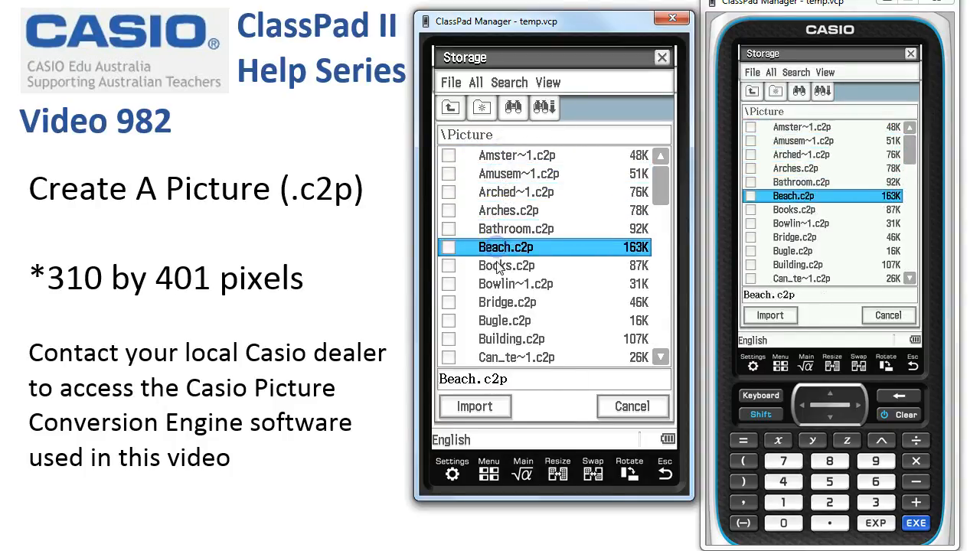
left_click(506, 265)
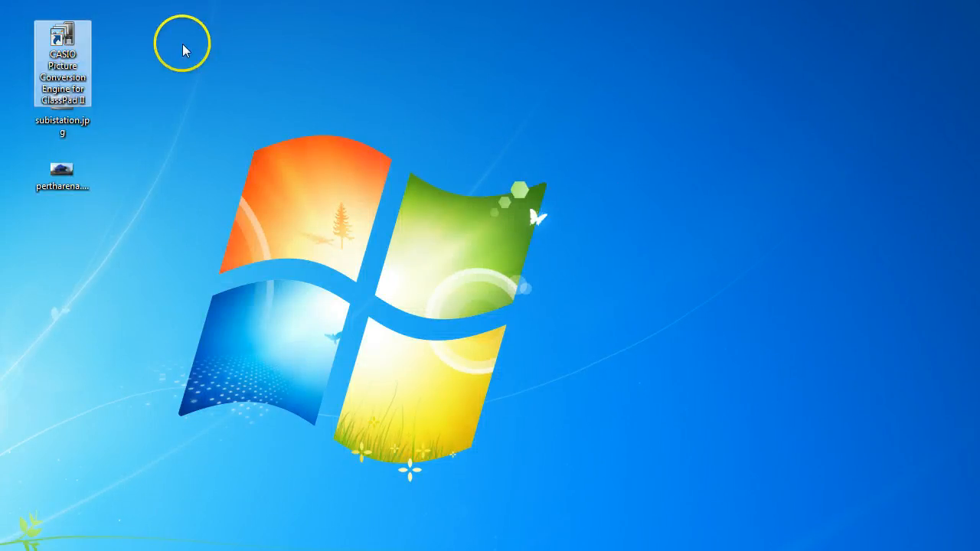
On the Windows desktop, select the Picture Conversion Engine shortcut, then substation.jpg
left_click(63, 65)
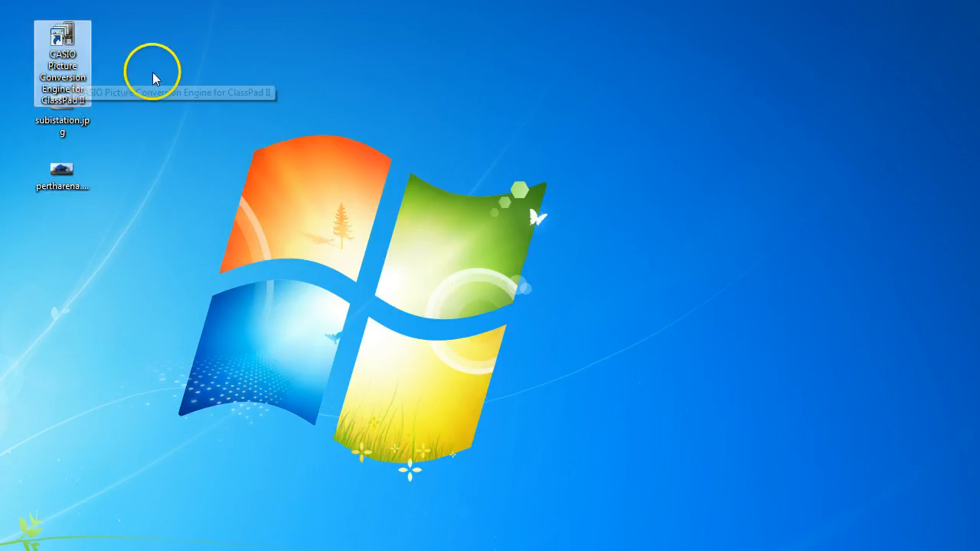
mouse_move(191, 59)
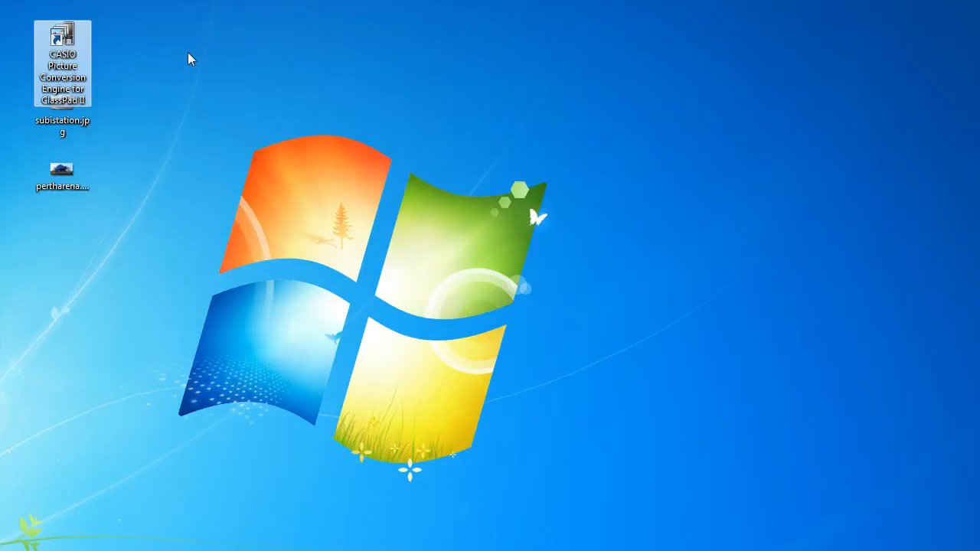
left_click(193, 60)
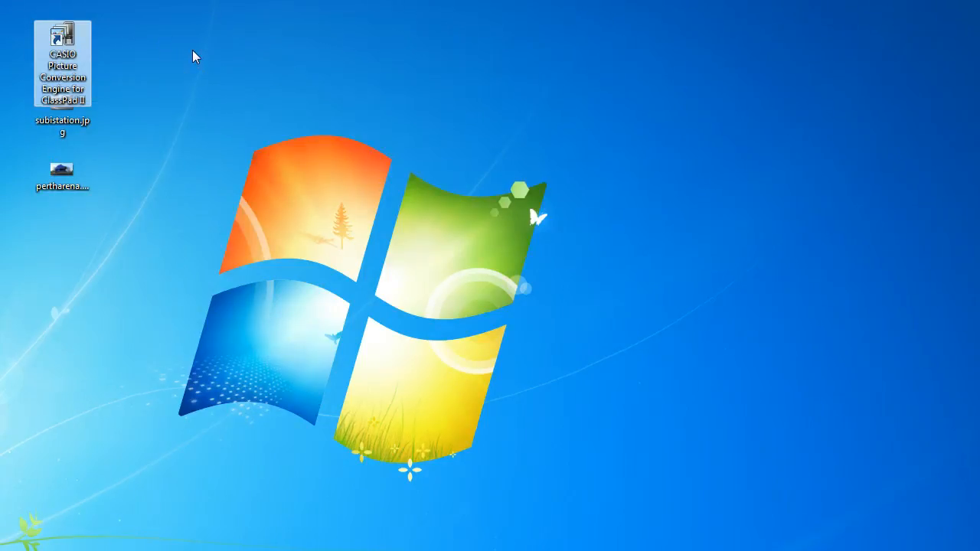
left_click(62, 169)
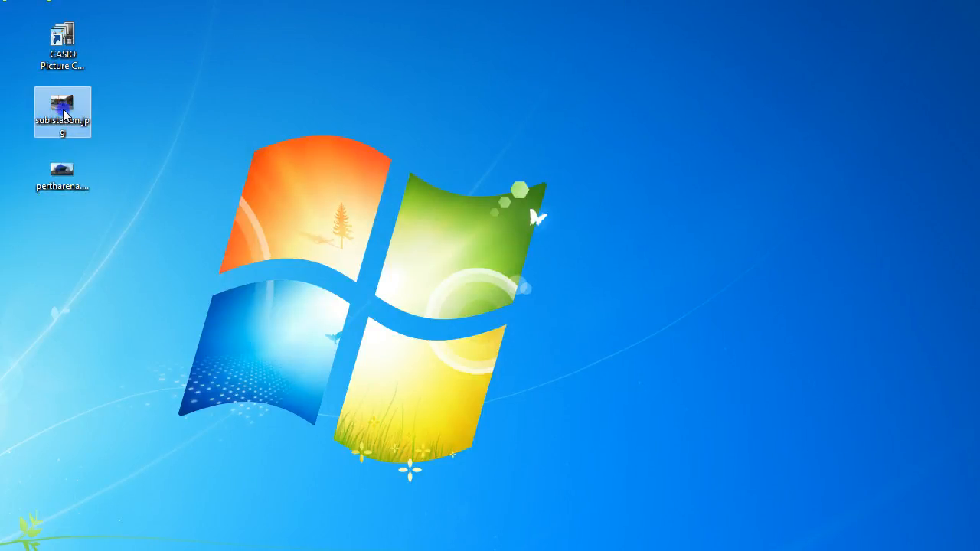
double_click(62, 112)
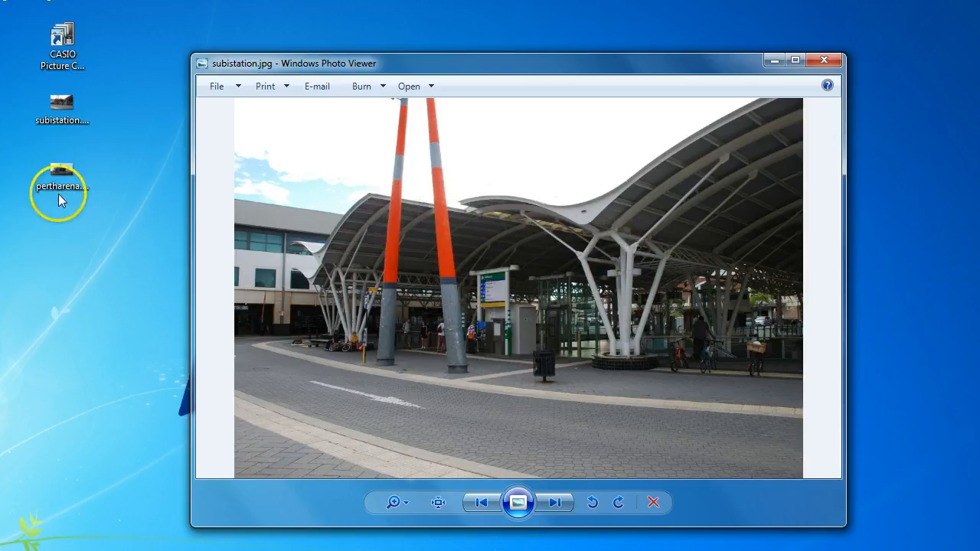
left_click(61, 178)
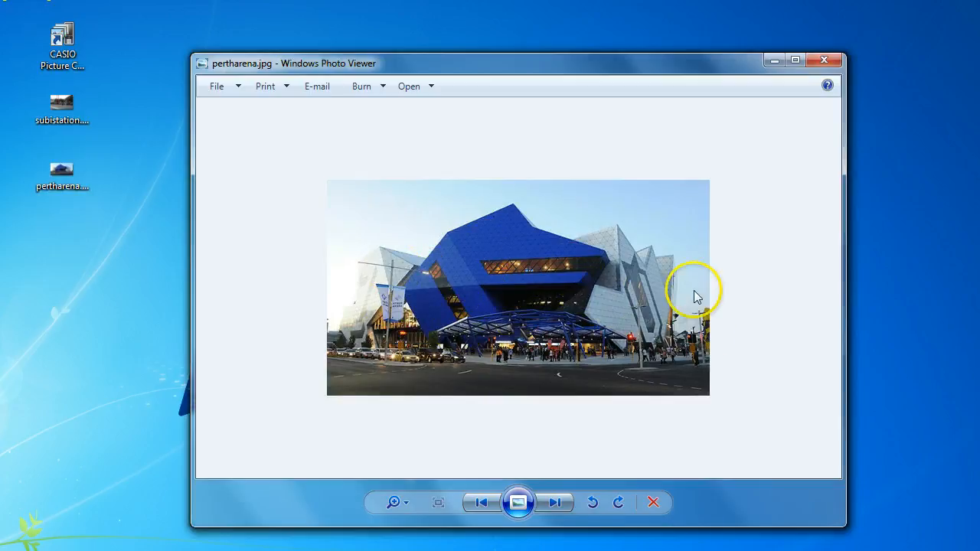
mouse_move(538, 213)
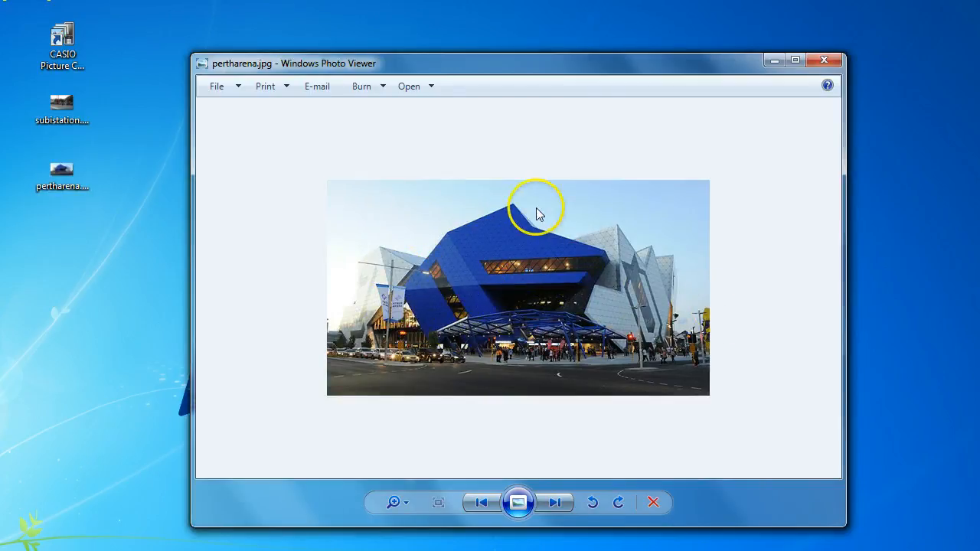
mouse_move(551, 249)
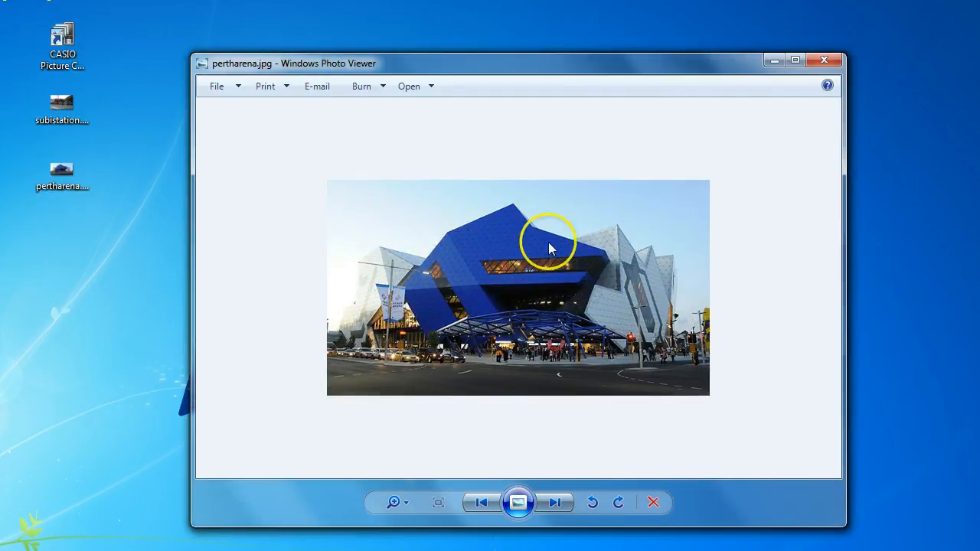
mouse_move(636, 306)
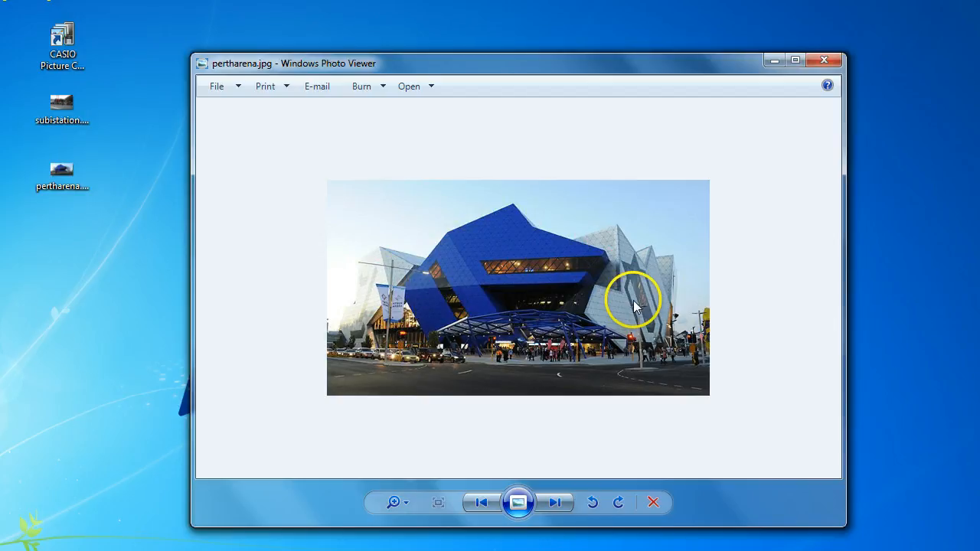
mouse_move(468, 291)
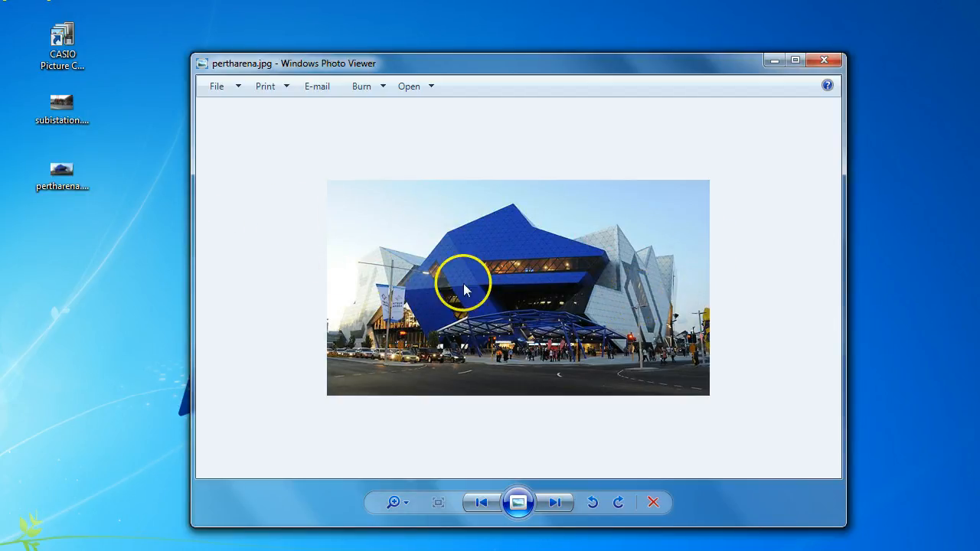
mouse_move(580, 231)
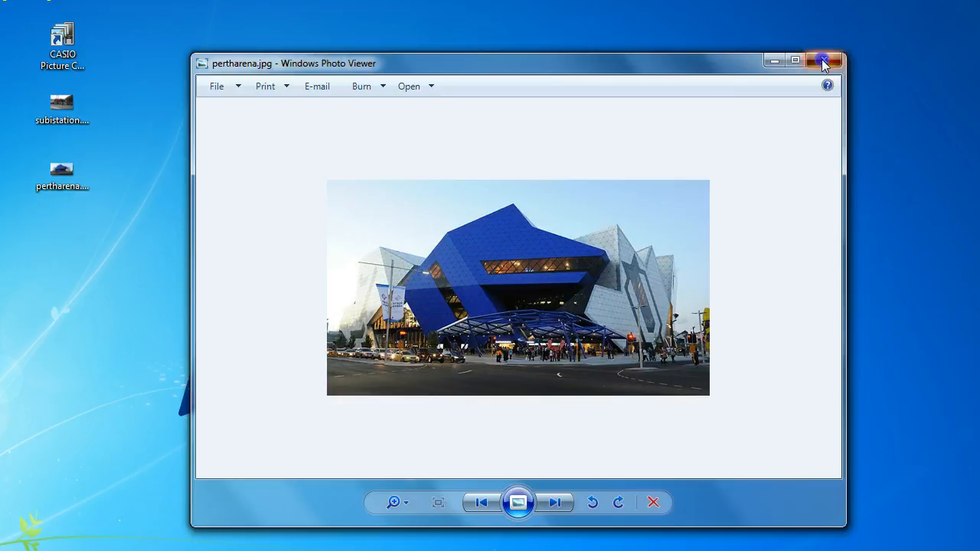
left_click(824, 61)
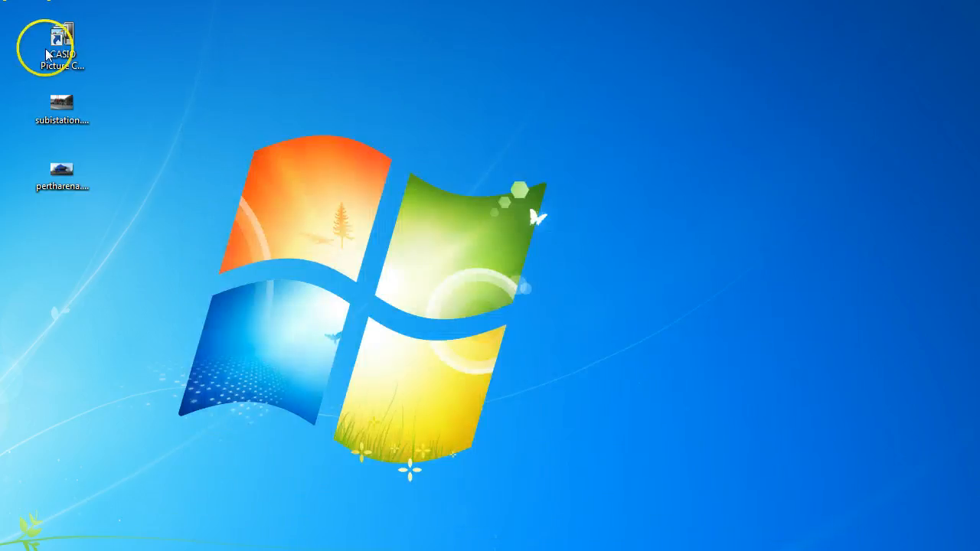
Launch CASIO Picture Conversion Engine and answer No to 'Auto convert?'
left_click(62, 38)
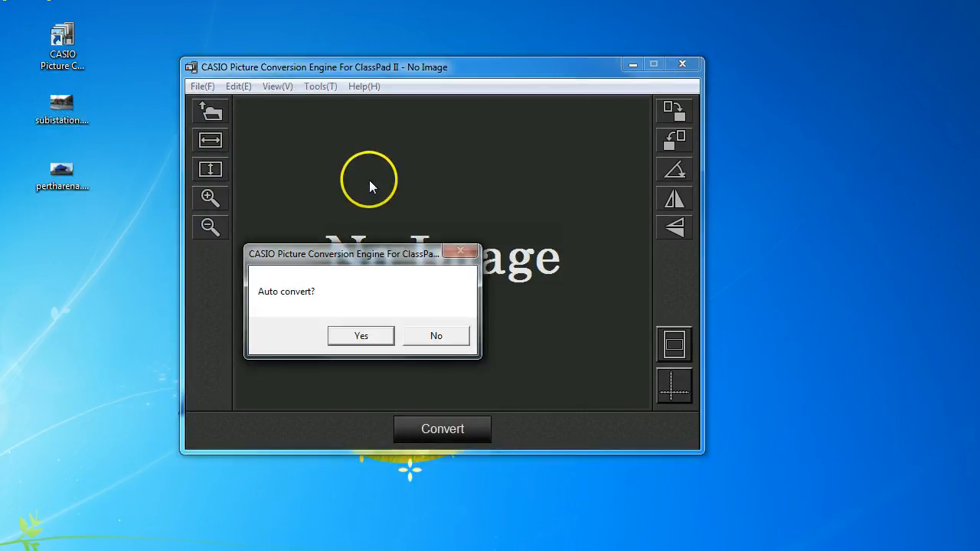
mouse_move(261, 303)
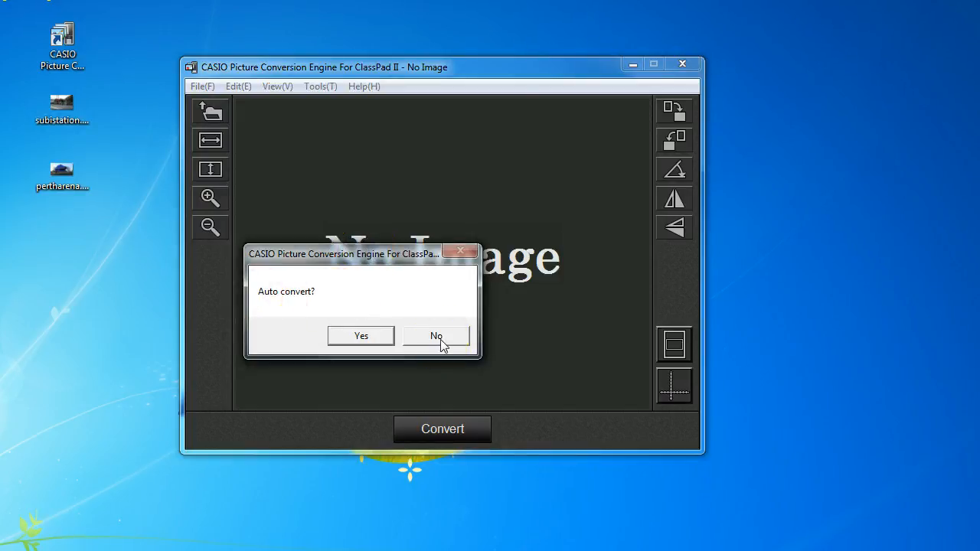
left_click(436, 335)
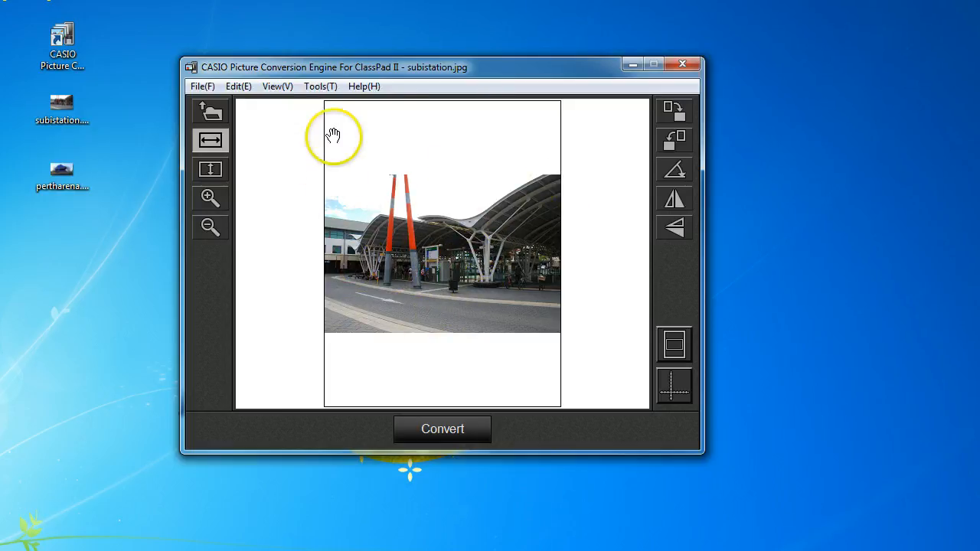
mouse_move(521, 120)
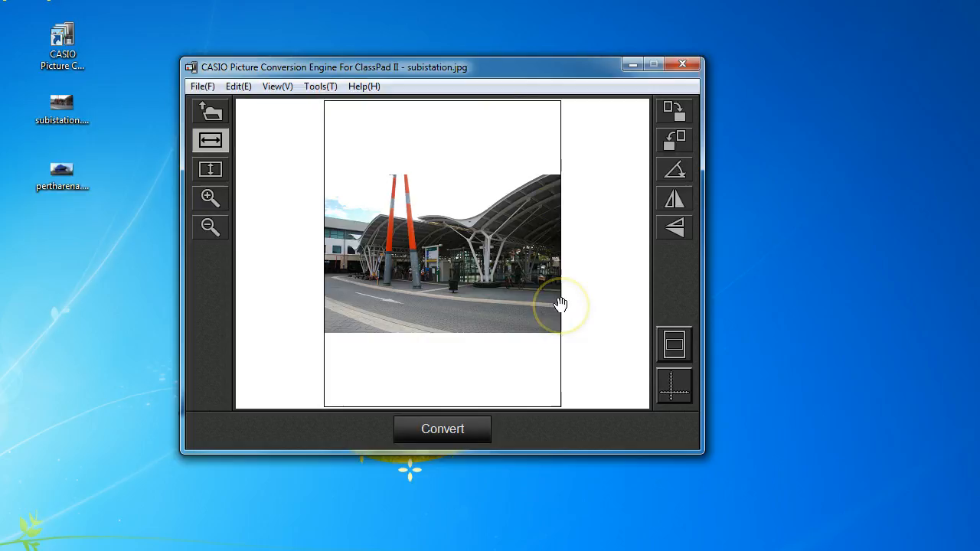
mouse_move(487, 349)
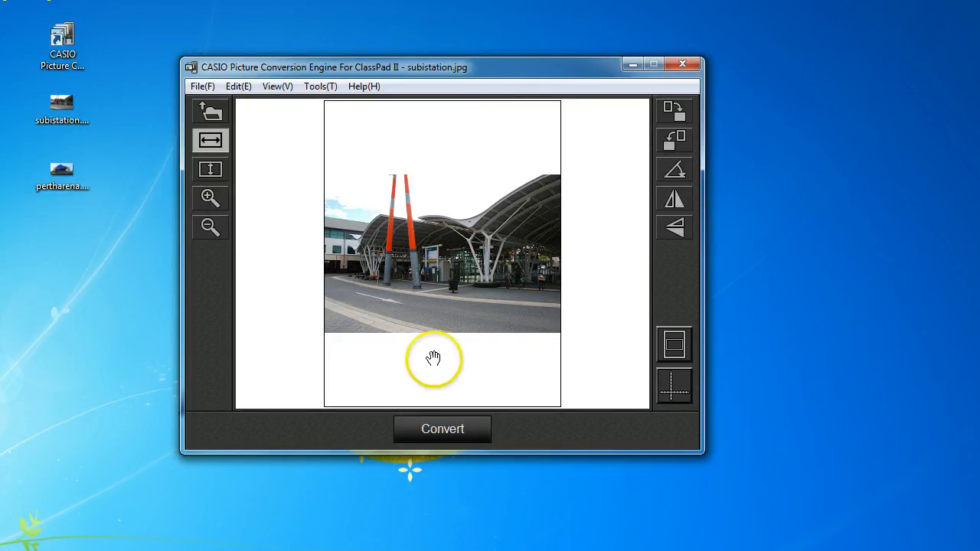
mouse_move(390, 388)
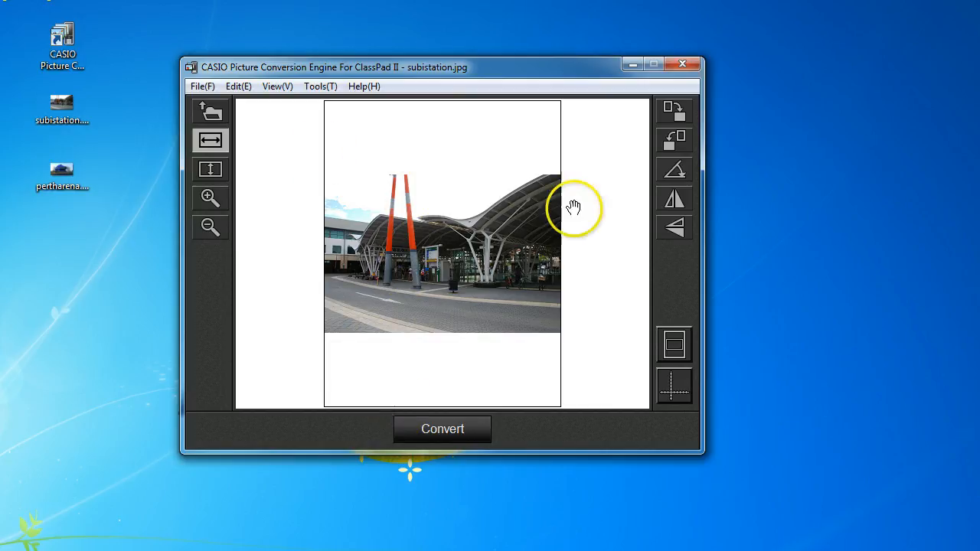
mouse_move(267, 201)
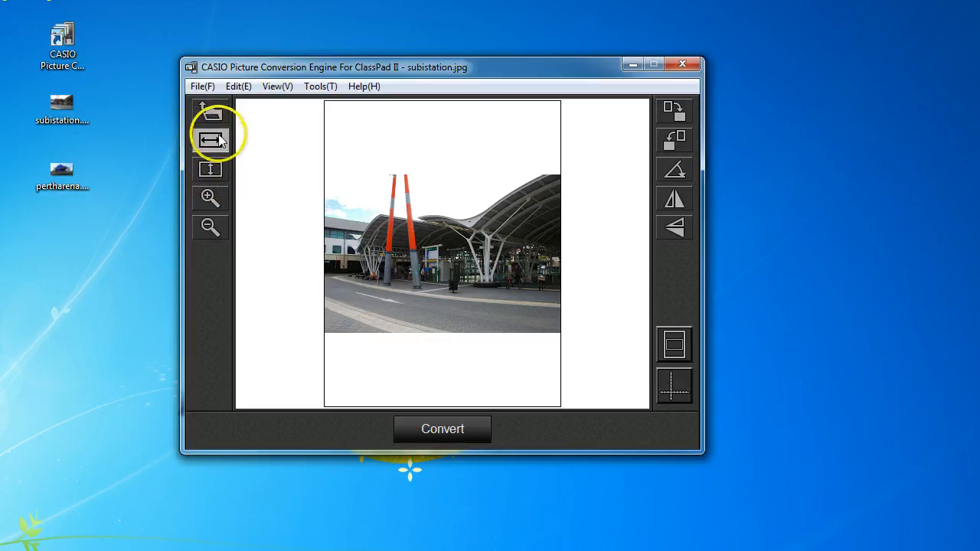
Apply Fit Width to scale substation.jpg across the screen frame
left_click(210, 169)
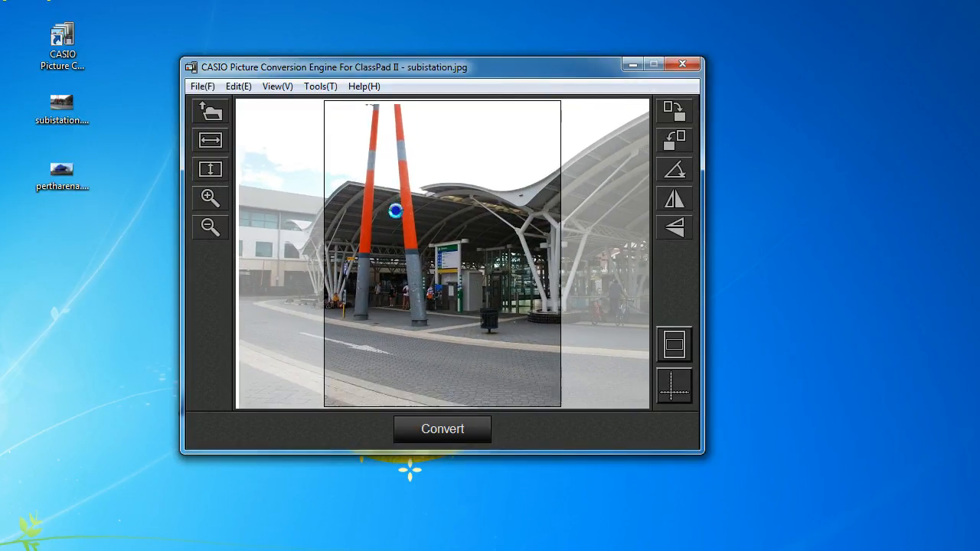
Apply Fit Height and shift the substation photo to frame the orange poles
left_click(210, 169)
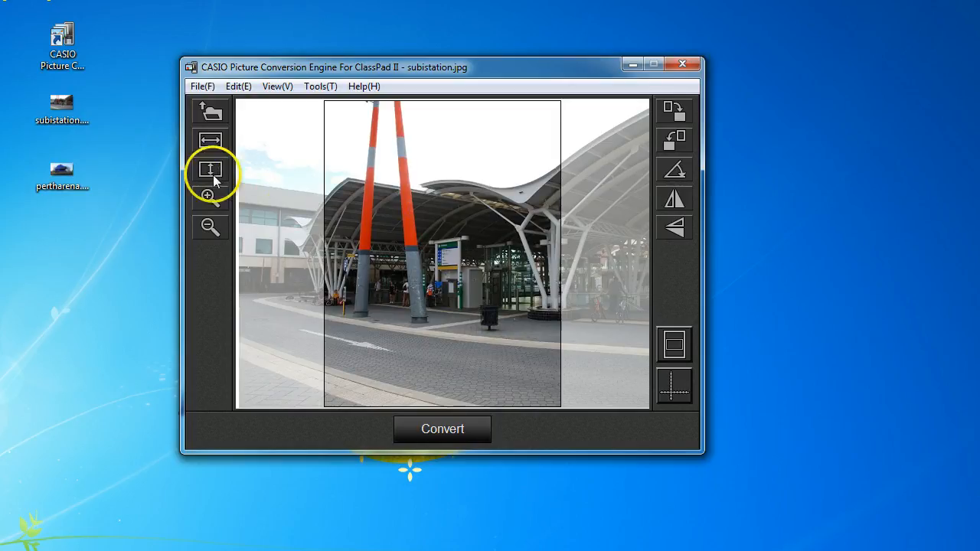
left_click(210, 169)
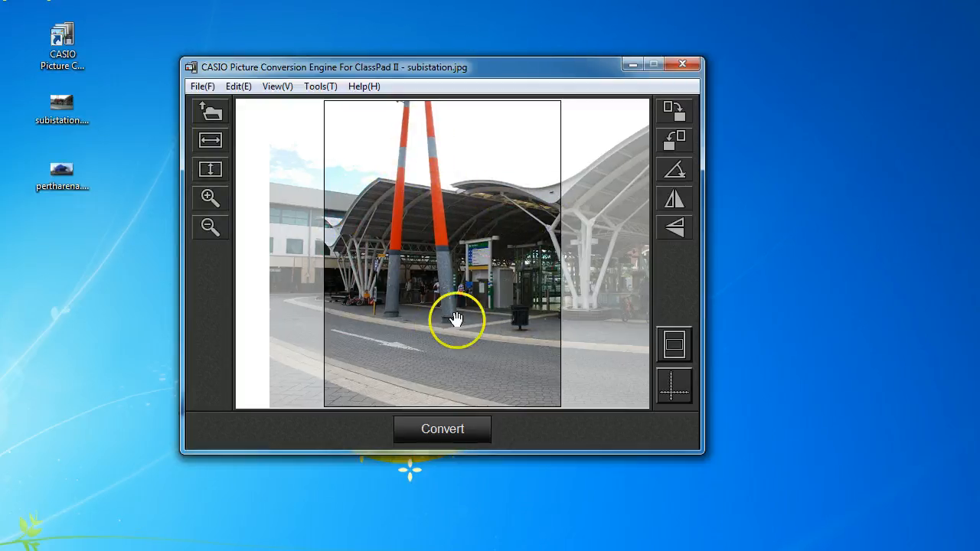
left_click(209, 226)
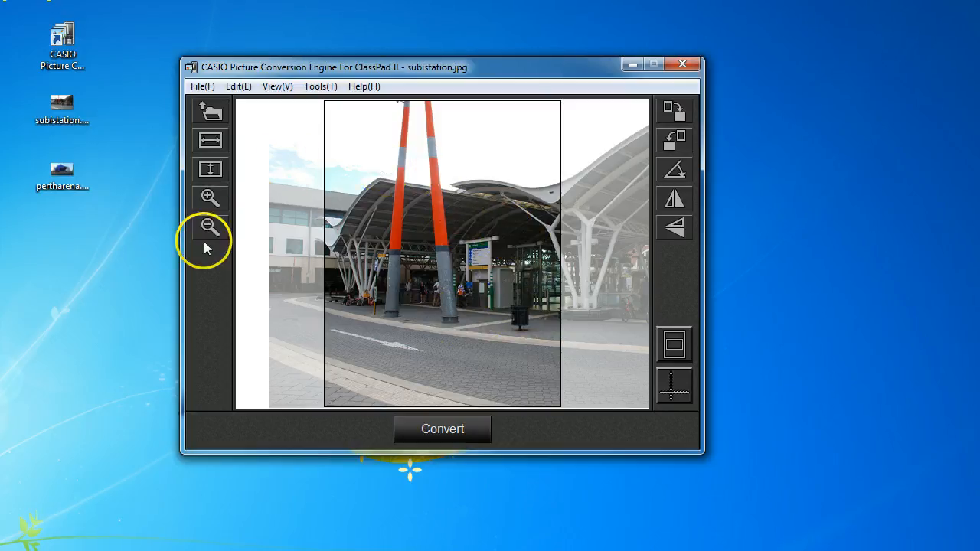
mouse_move(672, 108)
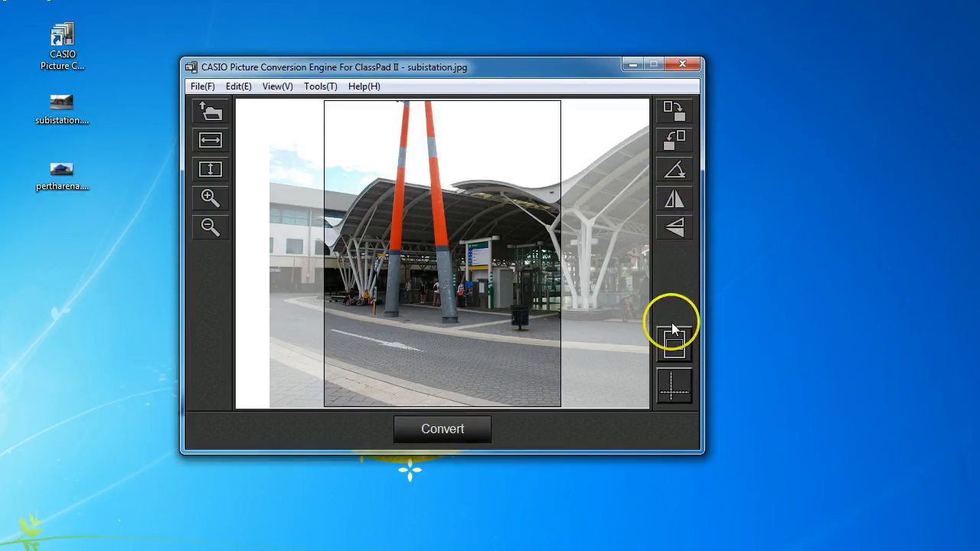
mouse_move(672, 345)
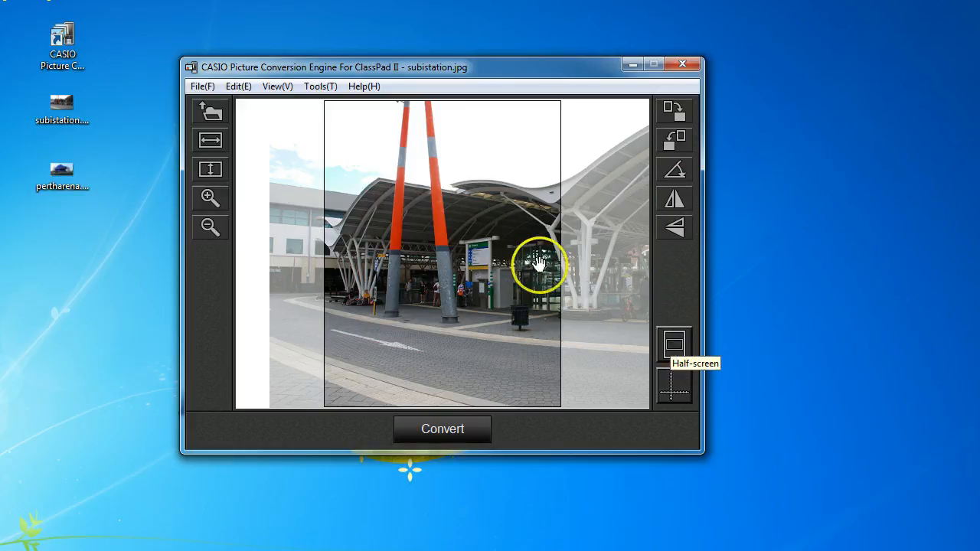
mouse_move(674, 387)
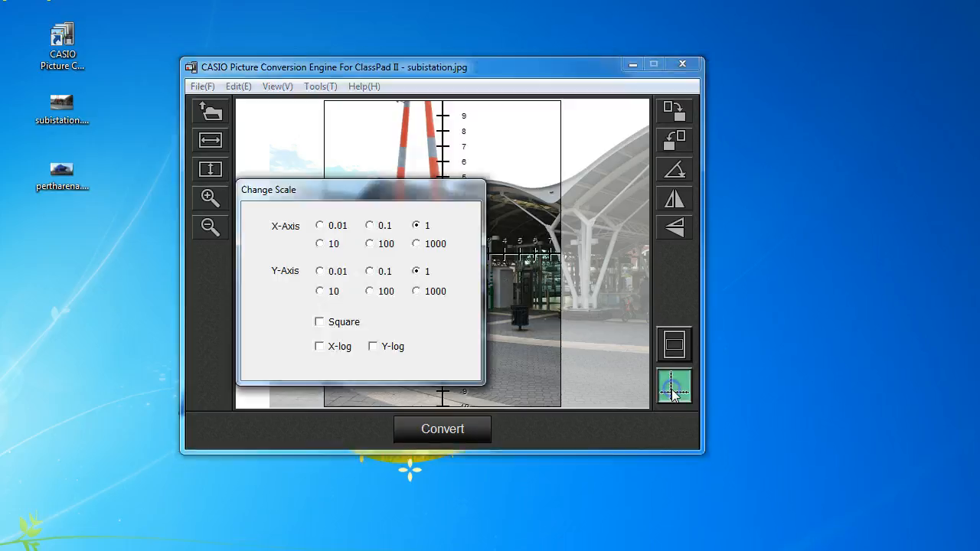
left_click_drag(268, 189, 469, 147)
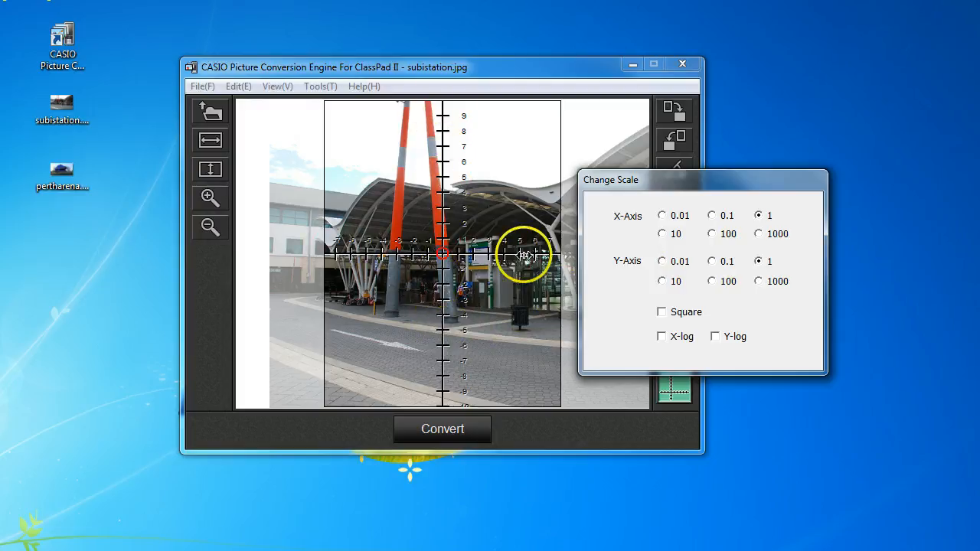
left_click_drag(524, 254, 412, 182)
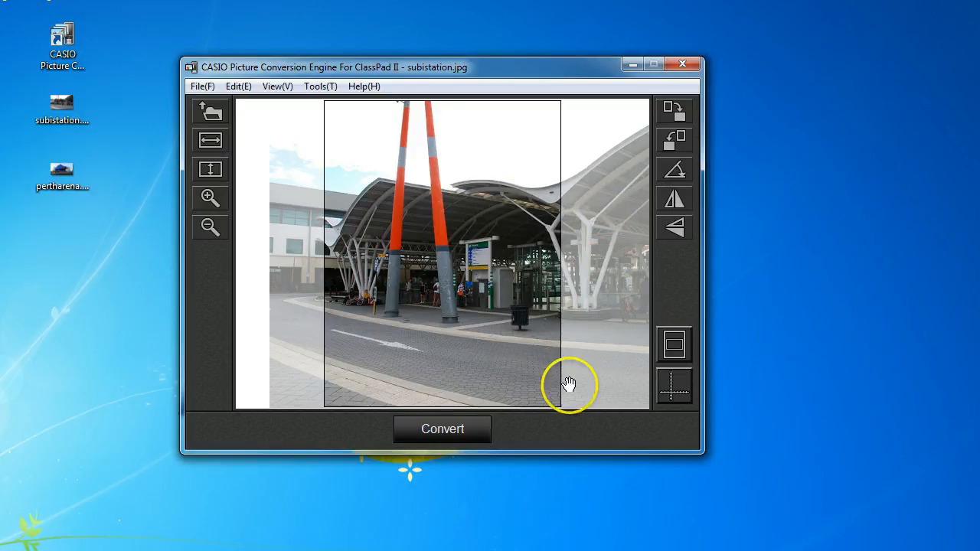
Convert the substation photo to a .c2p file and dismiss the completion message
left_click(443, 429)
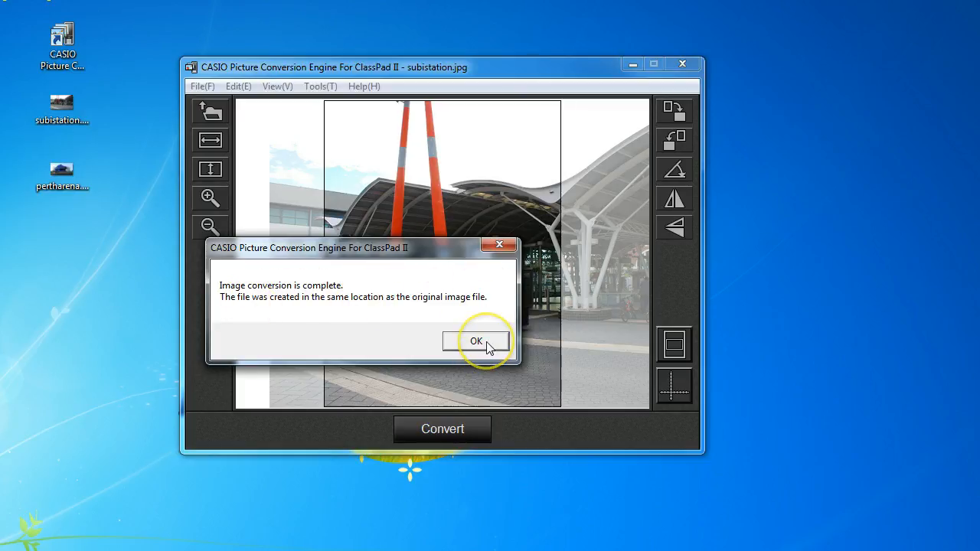
left_click(475, 341)
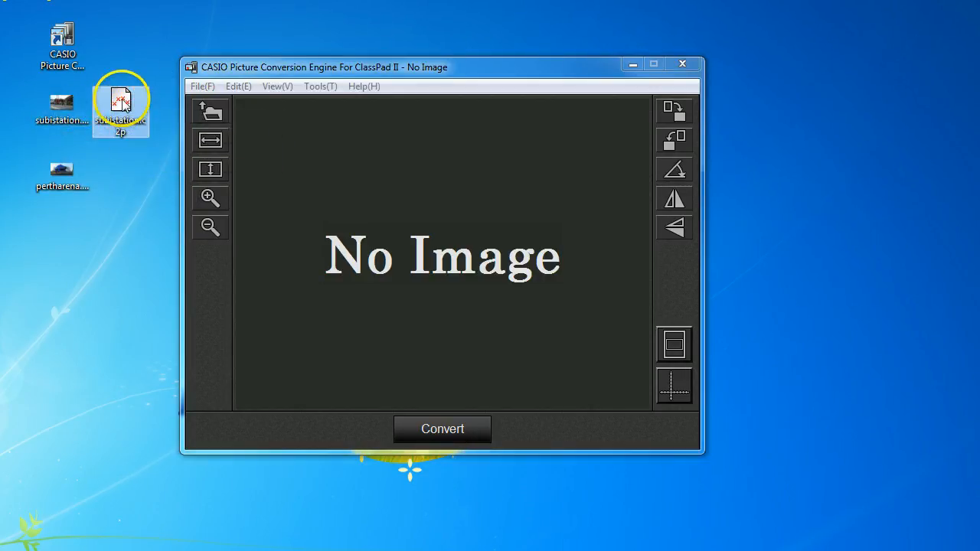
mouse_move(121, 103)
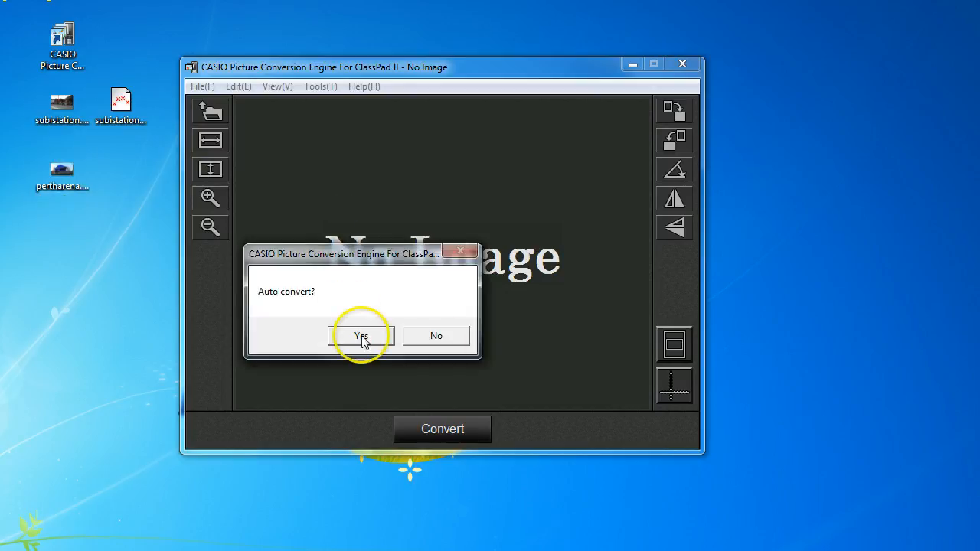
Accept auto convert for Pertharena.jpg, choose half-screen layout, and fit height
left_click(362, 336)
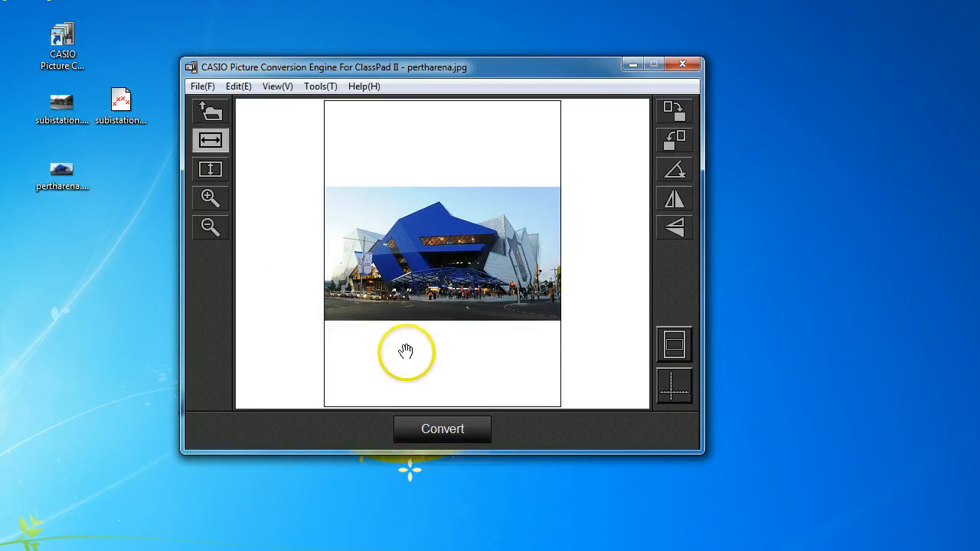
mouse_move(672, 343)
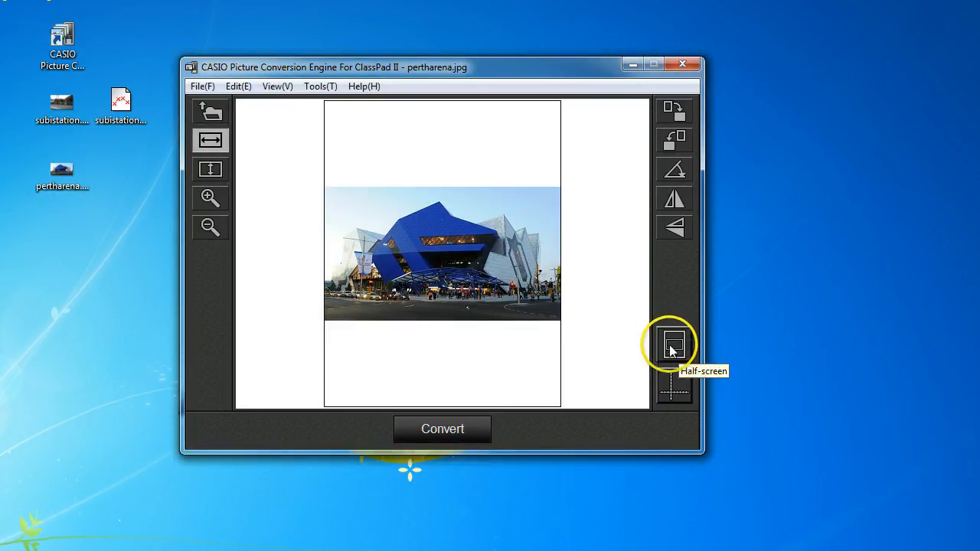
left_click(674, 344)
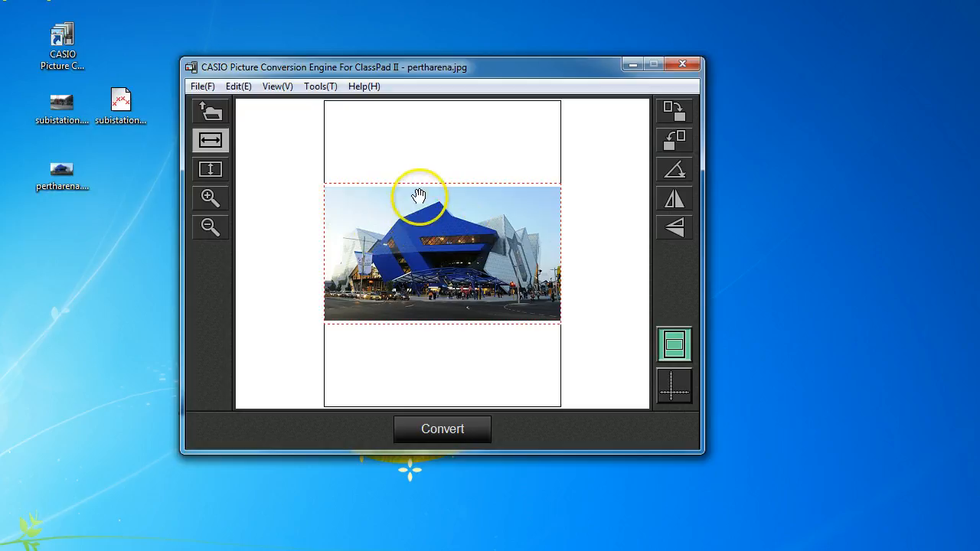
left_click(210, 169)
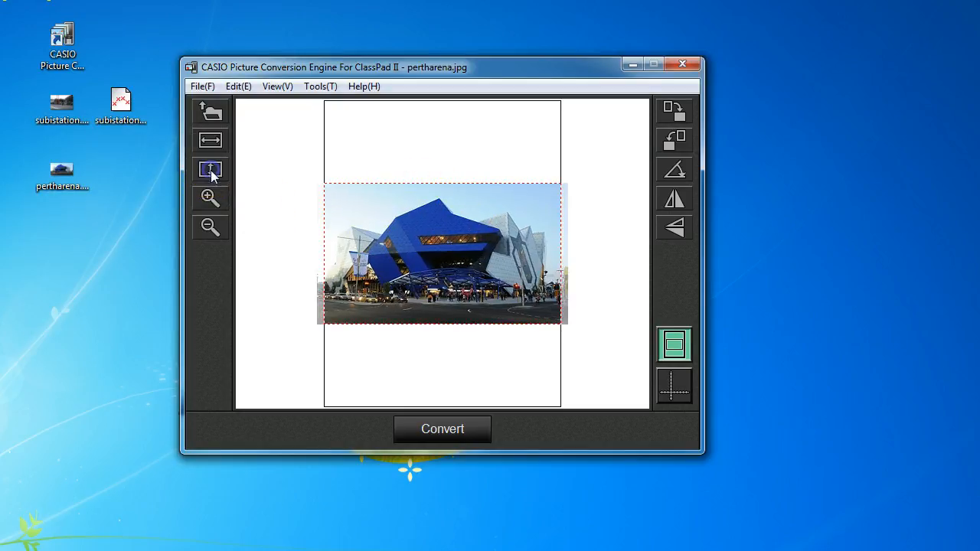
left_click(210, 169)
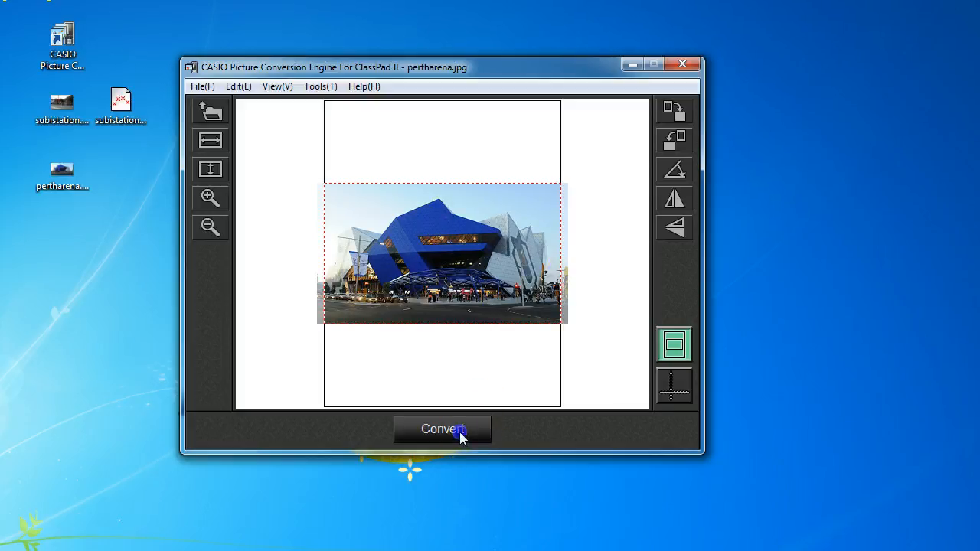
Convert the Perth Arena photo to pertharena.c2p, then close the converter
left_click(442, 429)
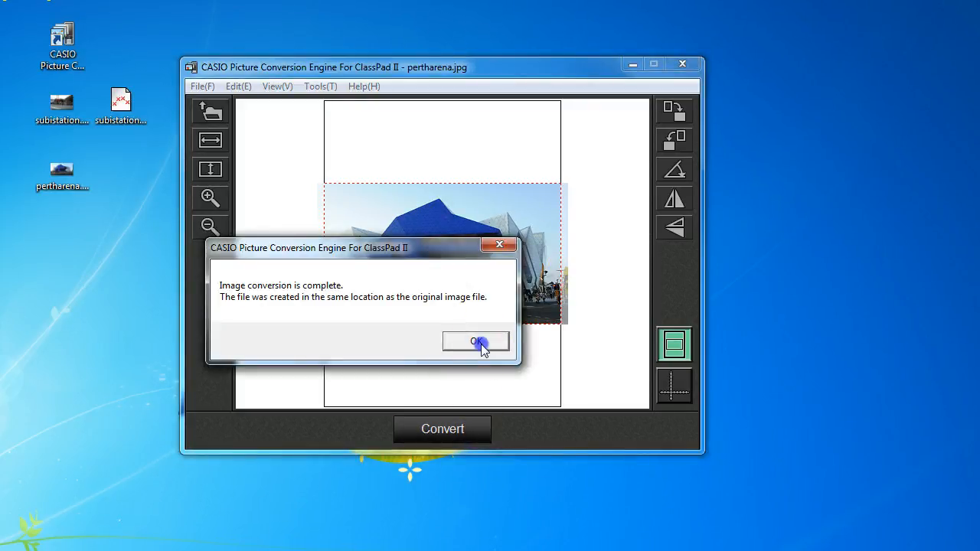
left_click(475, 341)
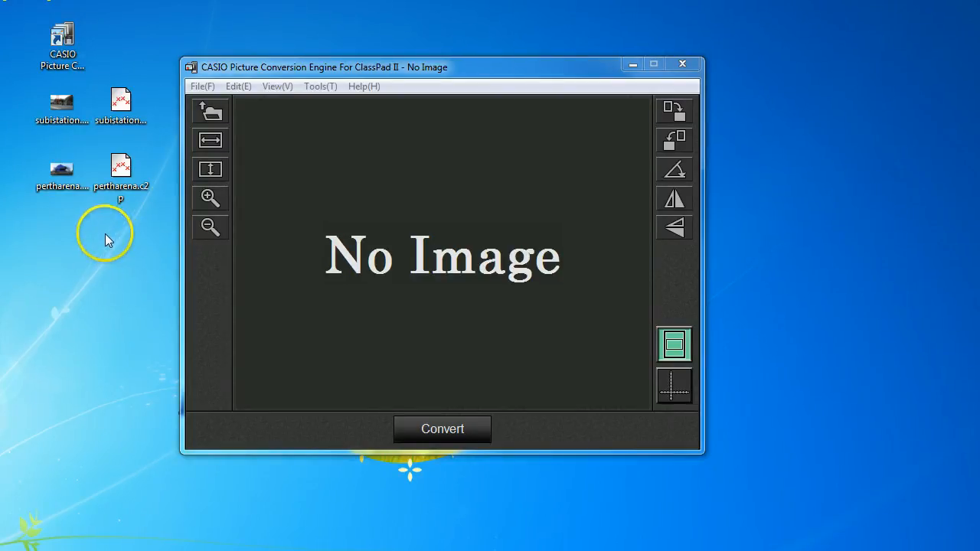
mouse_move(682, 64)
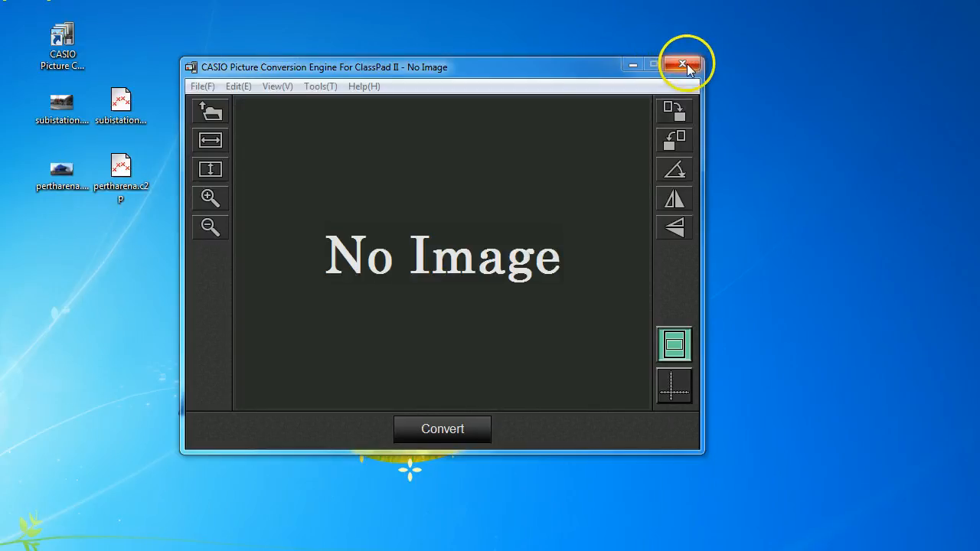
left_click(682, 64)
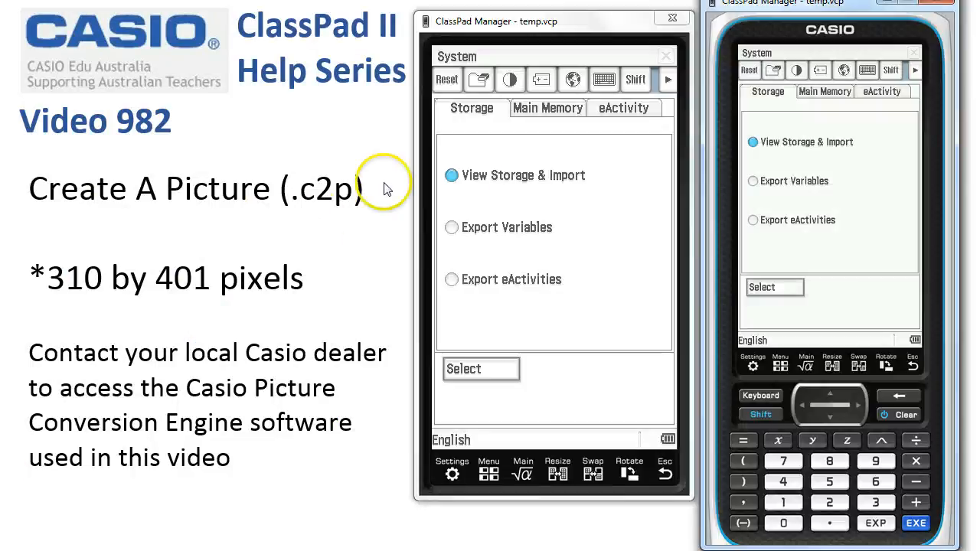
mouse_move(76, 289)
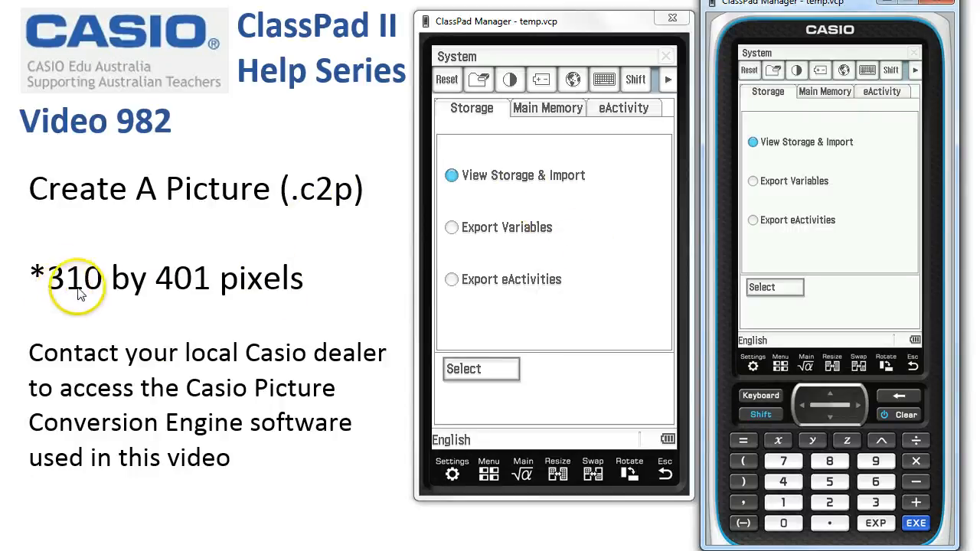
mouse_move(540, 184)
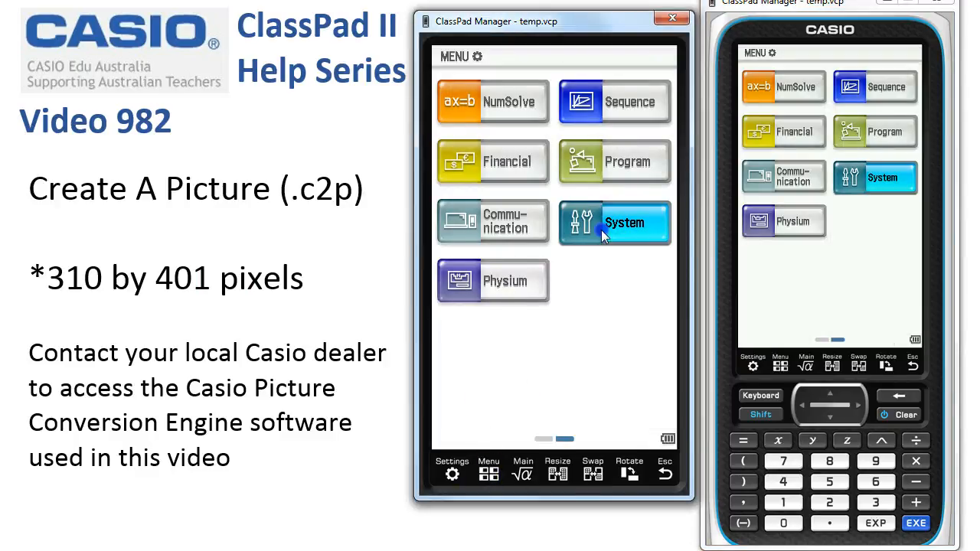
Import pertha~1.c2p and subist~1.c2p through System's storage view
left_click(614, 222)
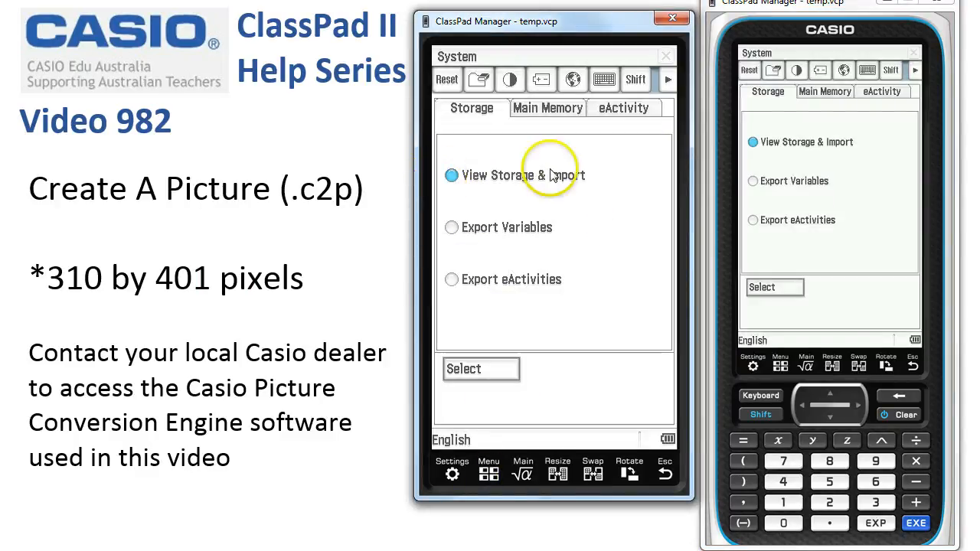
left_click(481, 368)
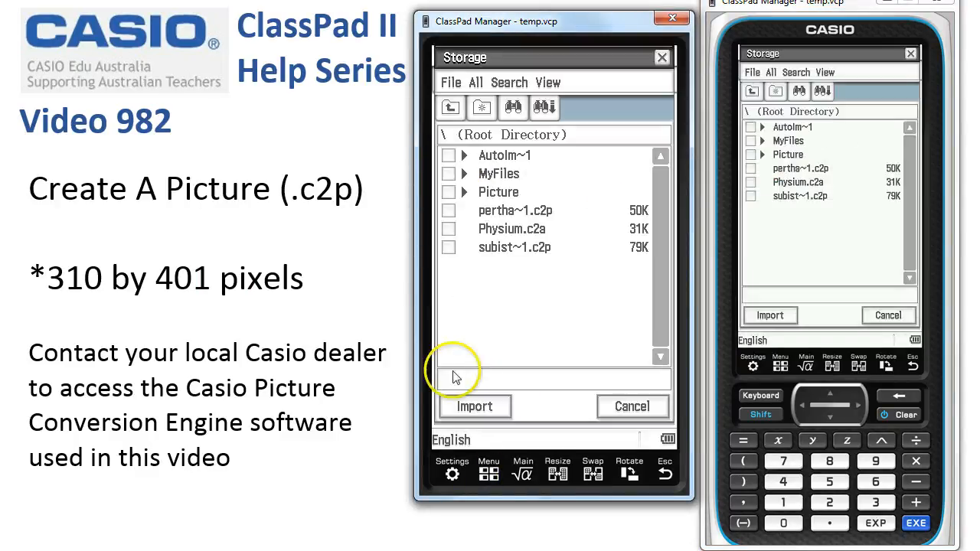
left_click(514, 210)
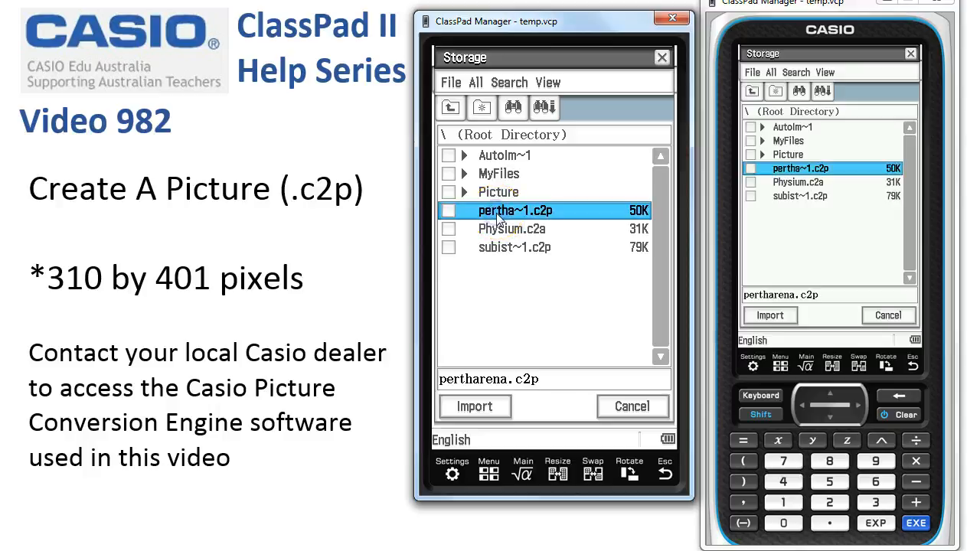
left_click(514, 247)
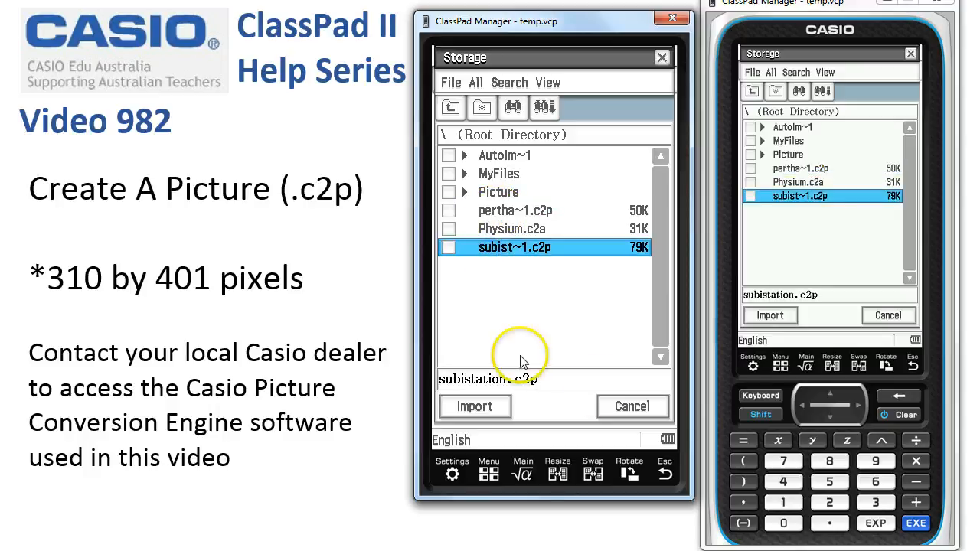
left_click(488, 472)
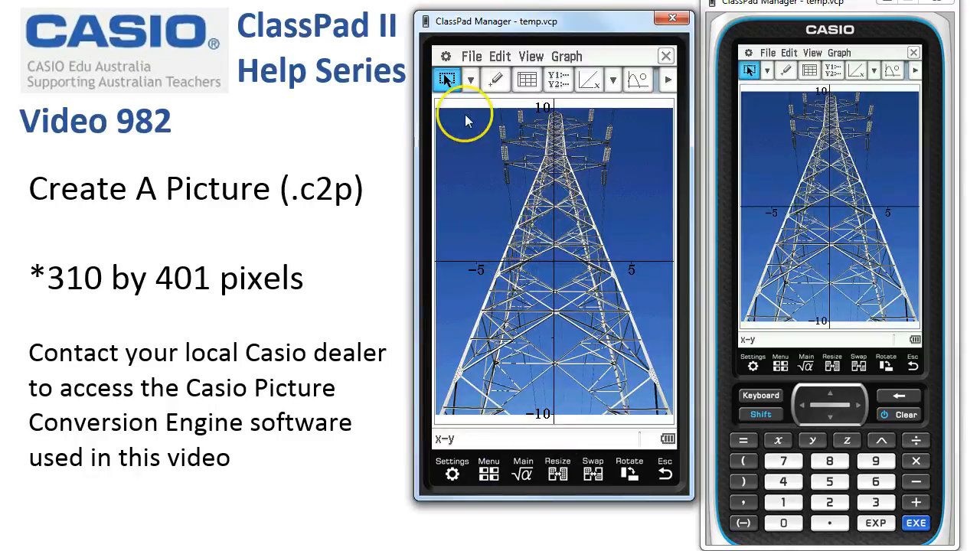
Open substation.c2p as the Picture Plot background, confirming Clear All
left_click(471, 56)
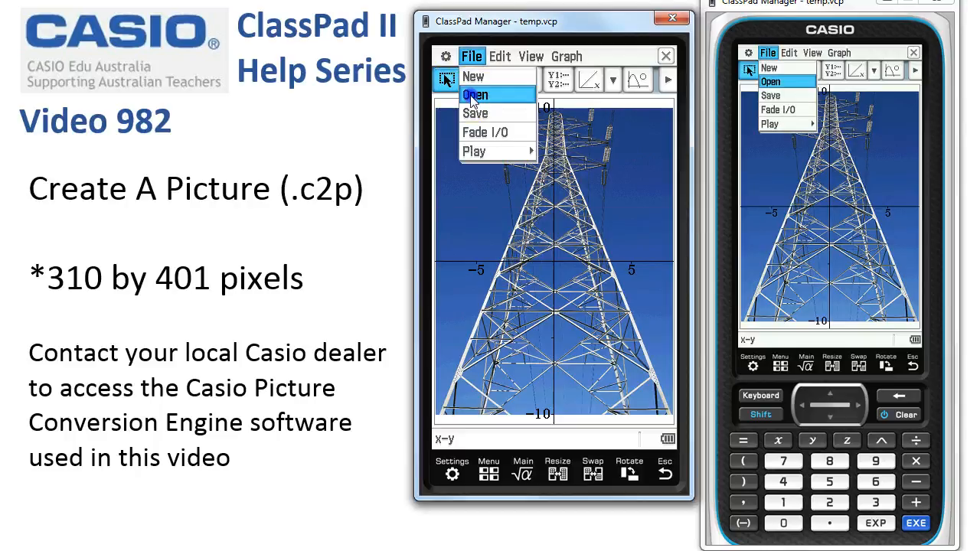
left_click(474, 94)
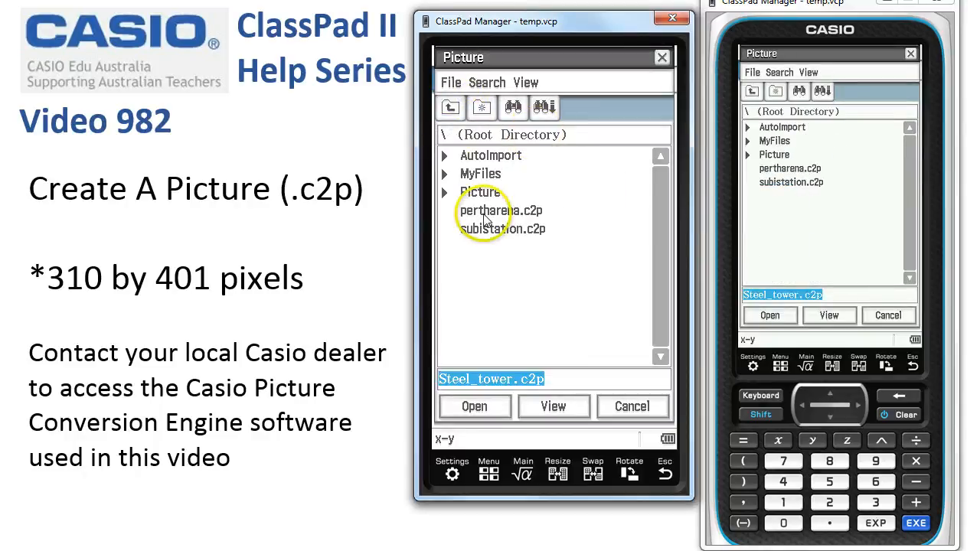
left_click(502, 229)
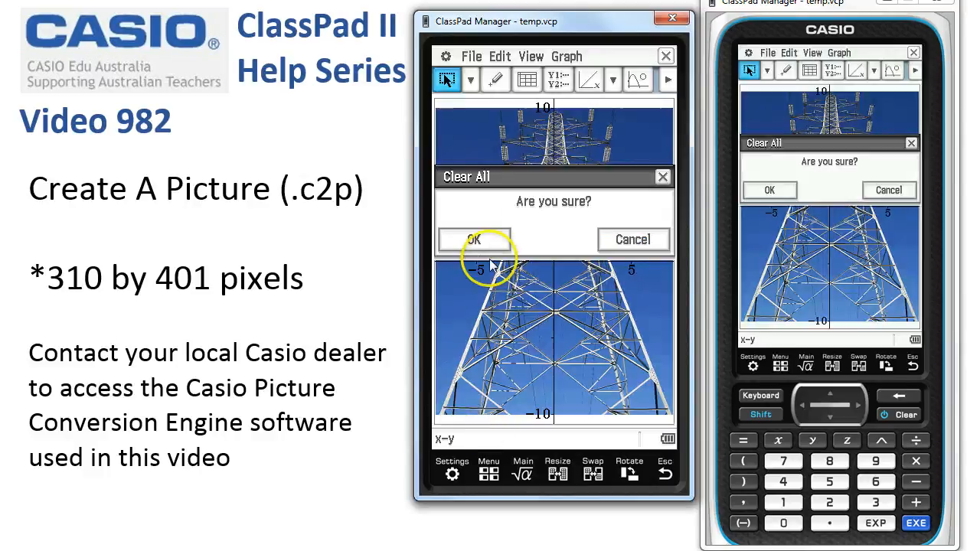
left_click(472, 239)
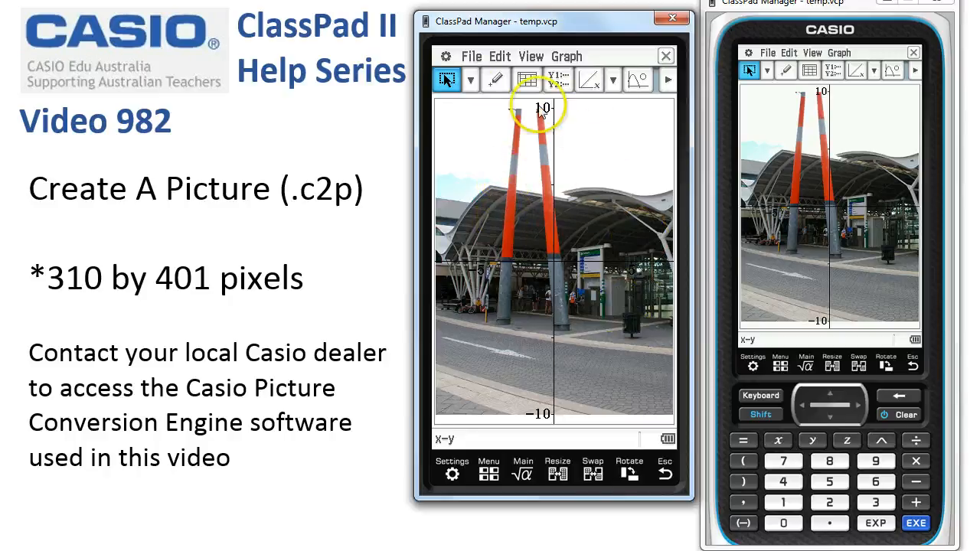
Open the Graph Editor from the Graph menu and close it without entering functions
left_click(566, 56)
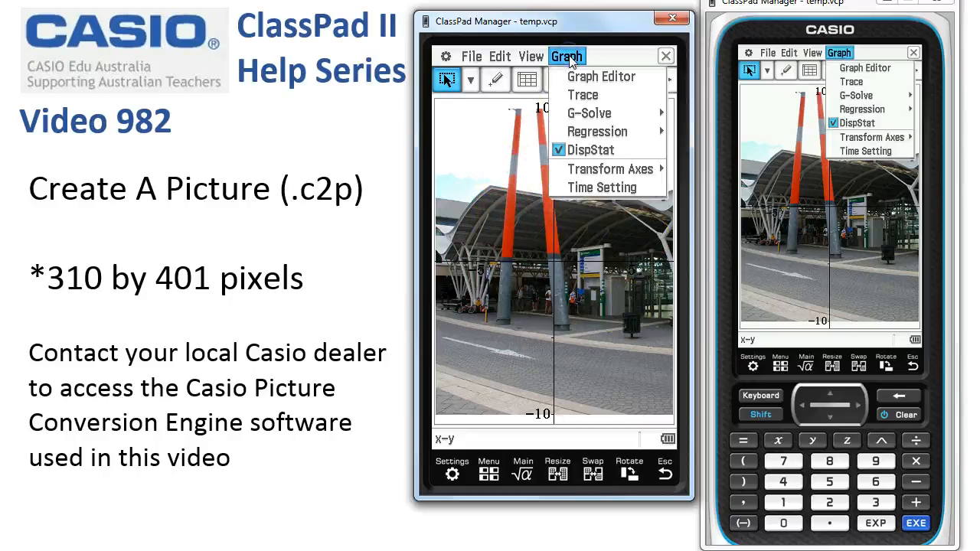
left_click(602, 76)
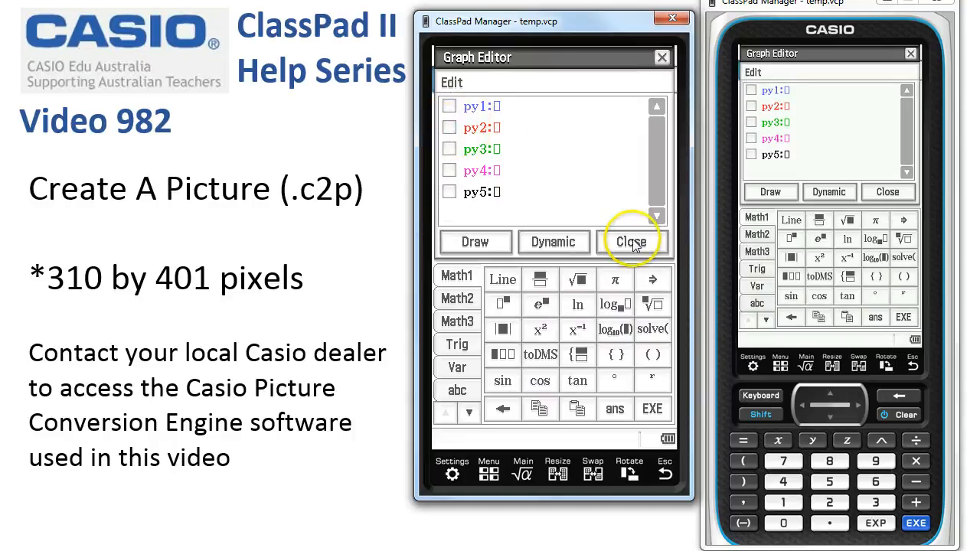
mouse_move(660, 257)
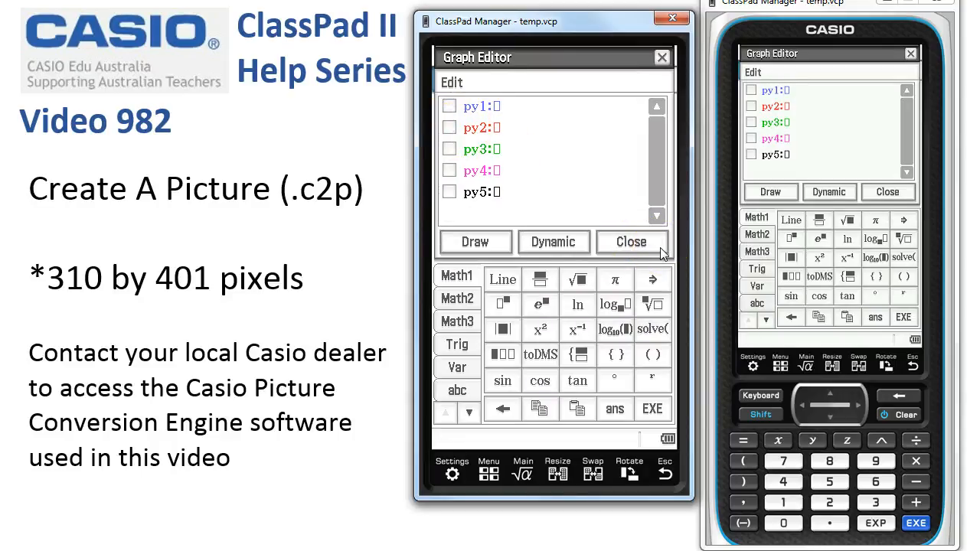
left_click(635, 242)
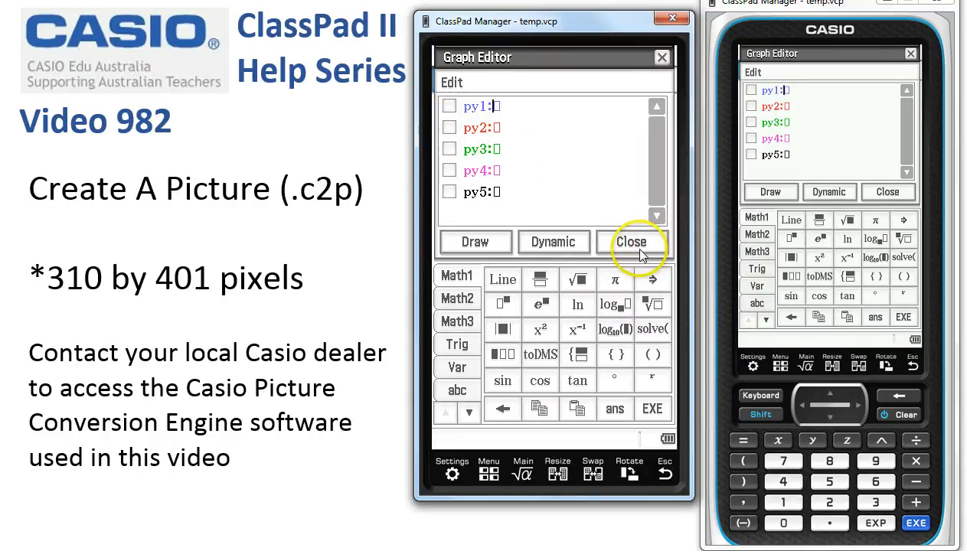
left_click(631, 242)
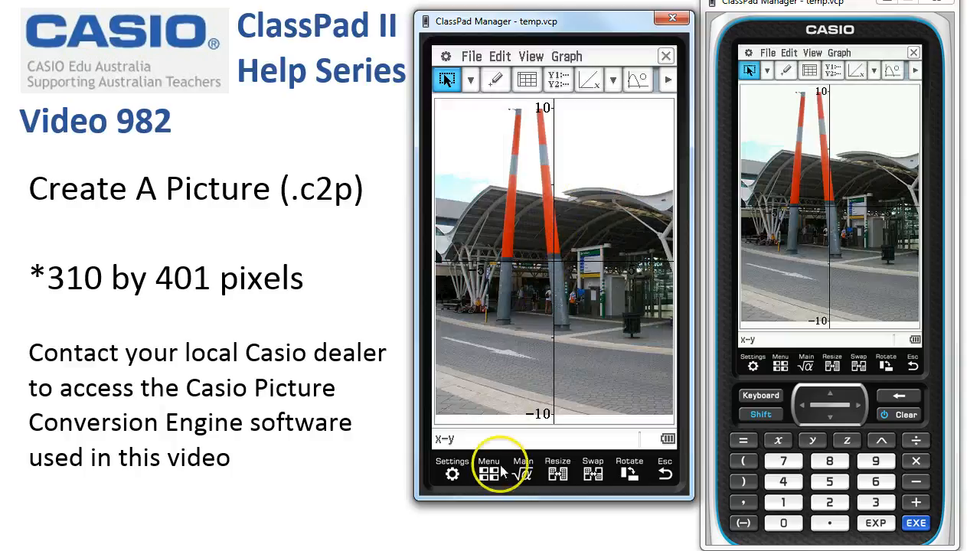
Load pertharena.c2p as the Graph & Table background picture
left_click(488, 472)
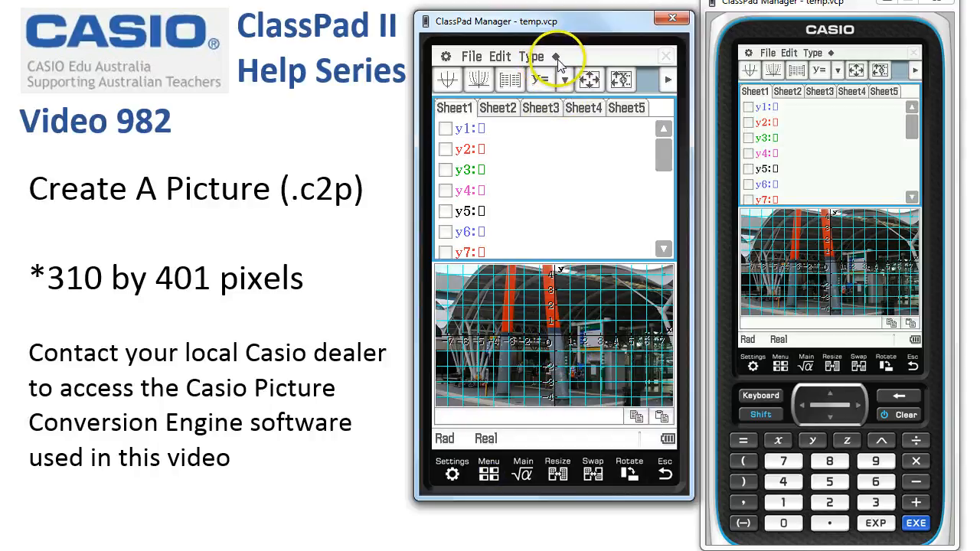
left_click(531, 56)
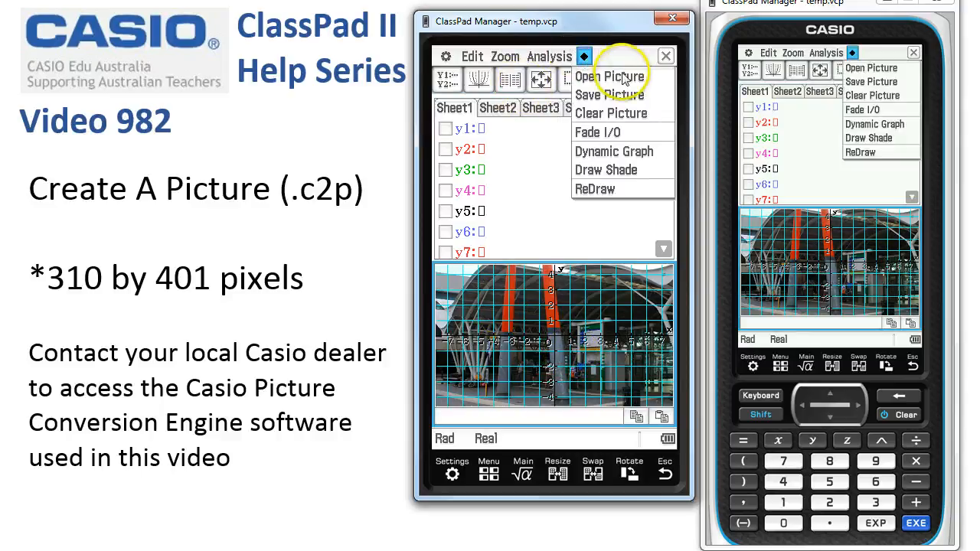
left_click(611, 76)
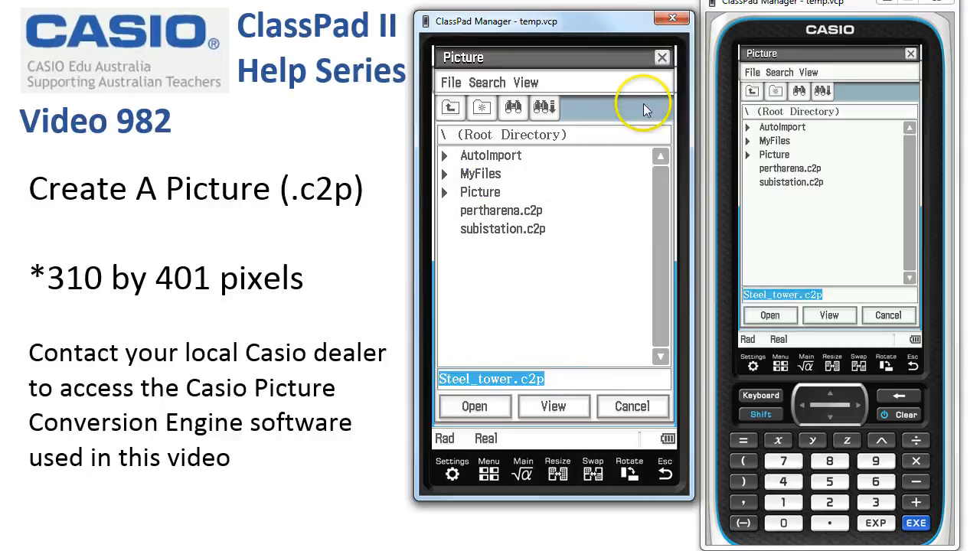
left_click(502, 210)
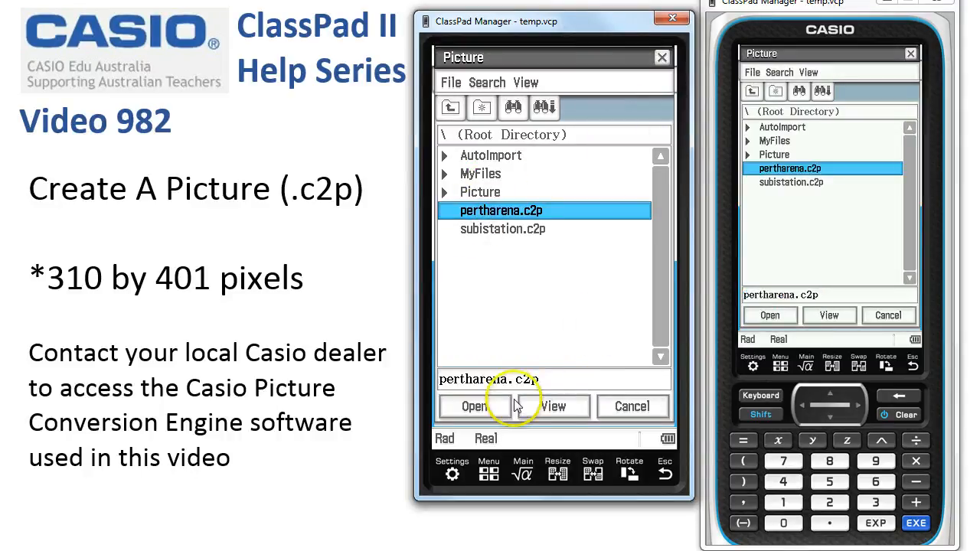
left_click(473, 406)
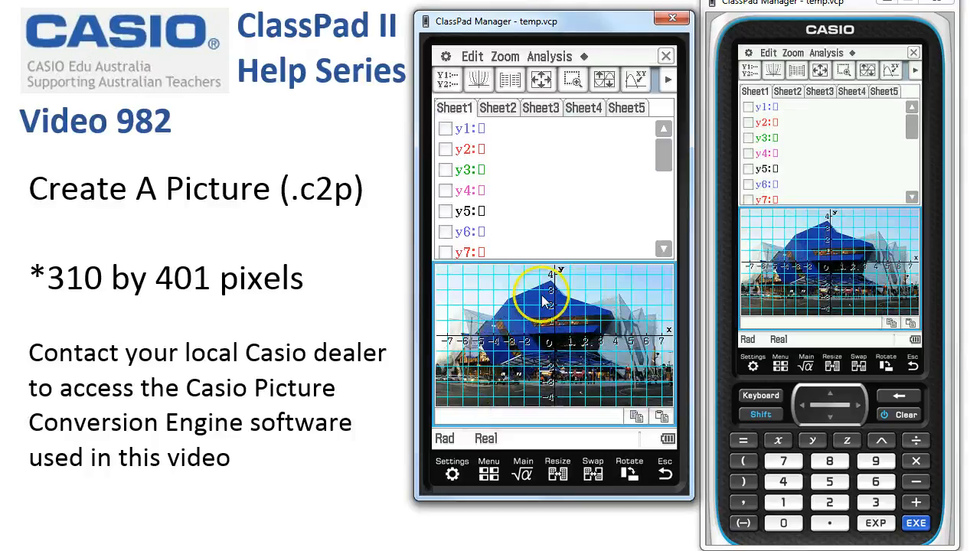
mouse_move(559, 179)
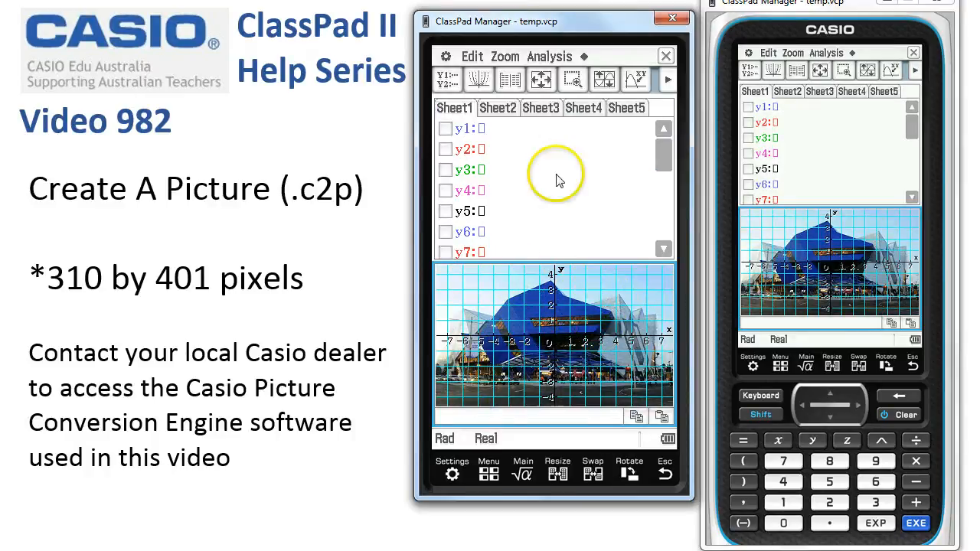
Set the Perth Arena background fade level to 30% and confirm
left_click(584, 56)
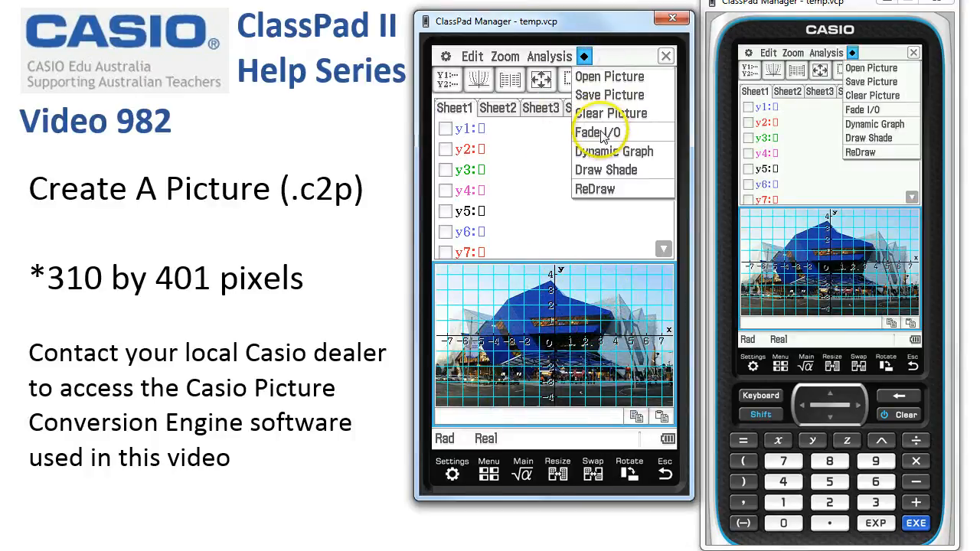
left_click(599, 132)
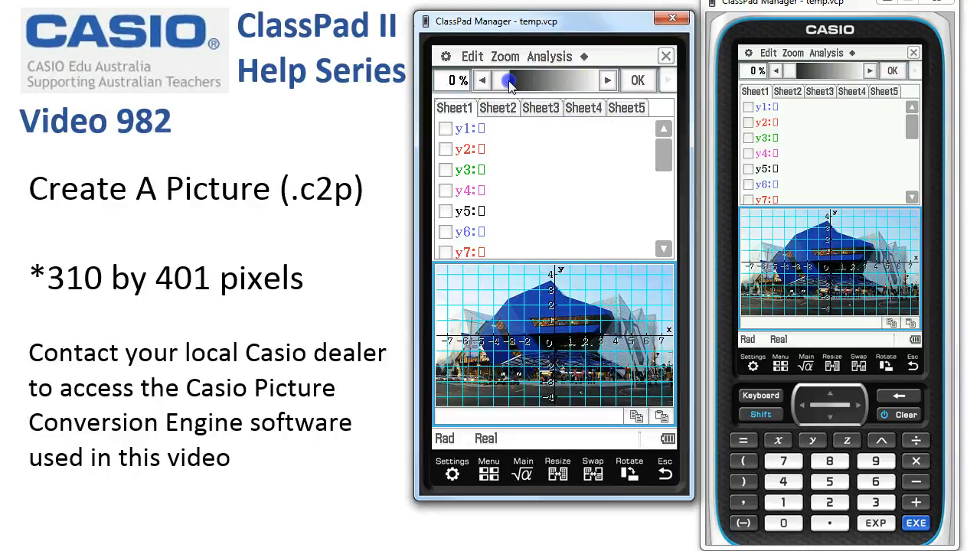
left_click_drag(511, 79, 520, 79)
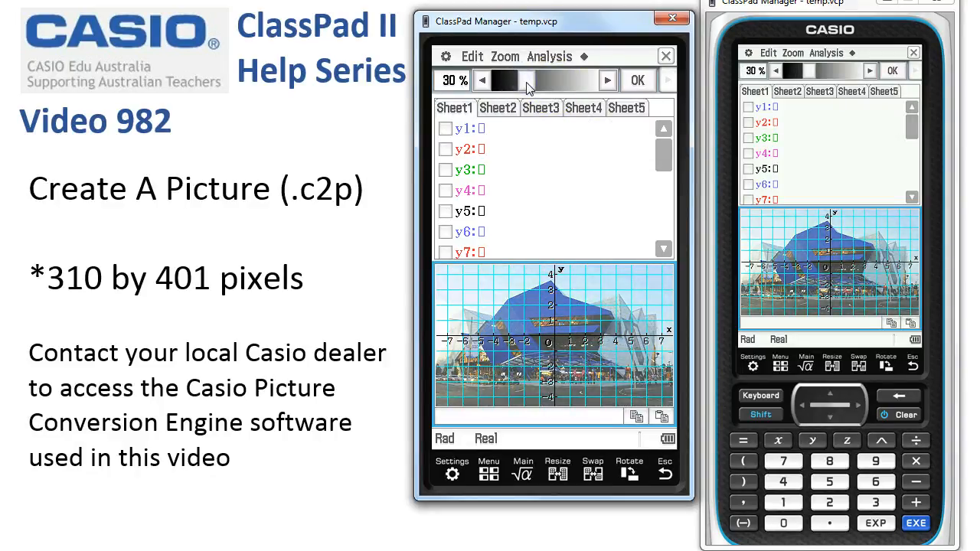
left_click(637, 80)
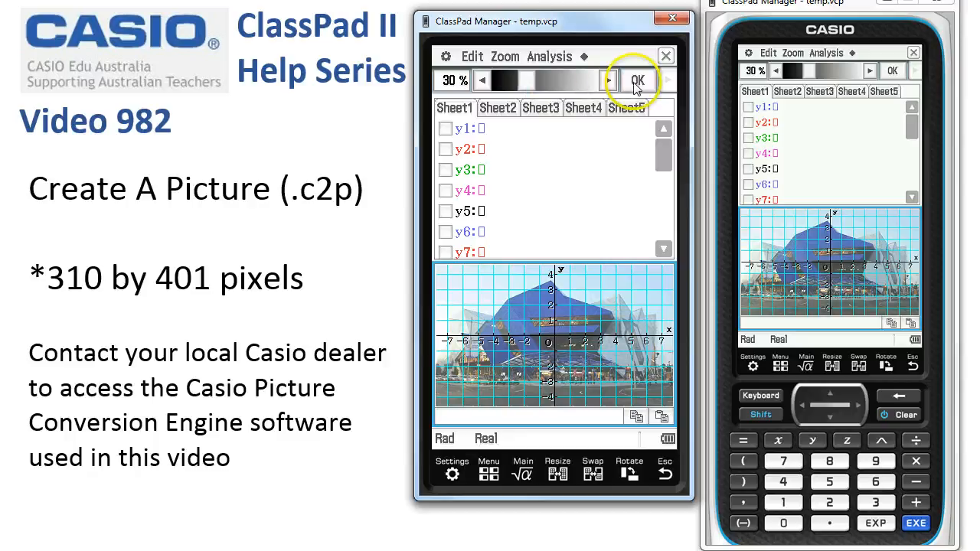
left_click(636, 80)
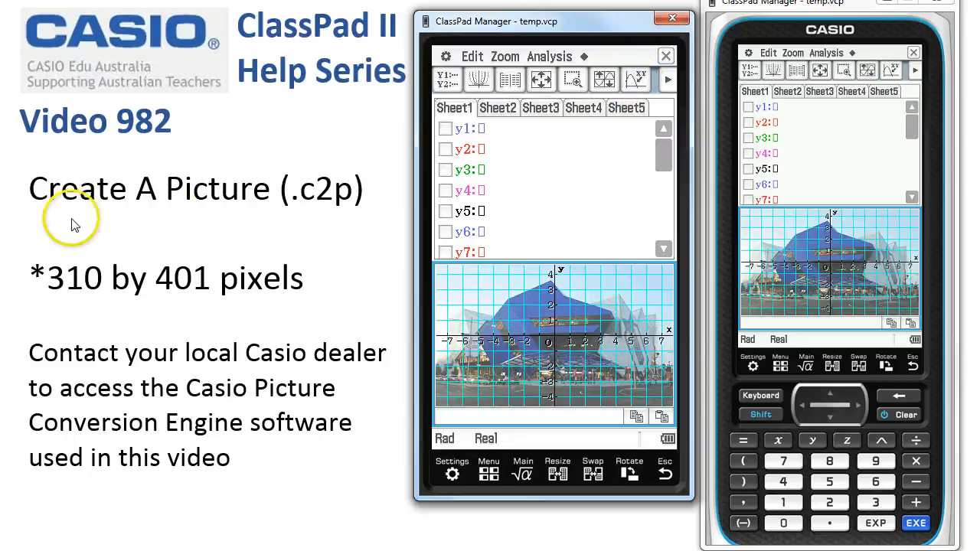
mouse_move(360, 532)
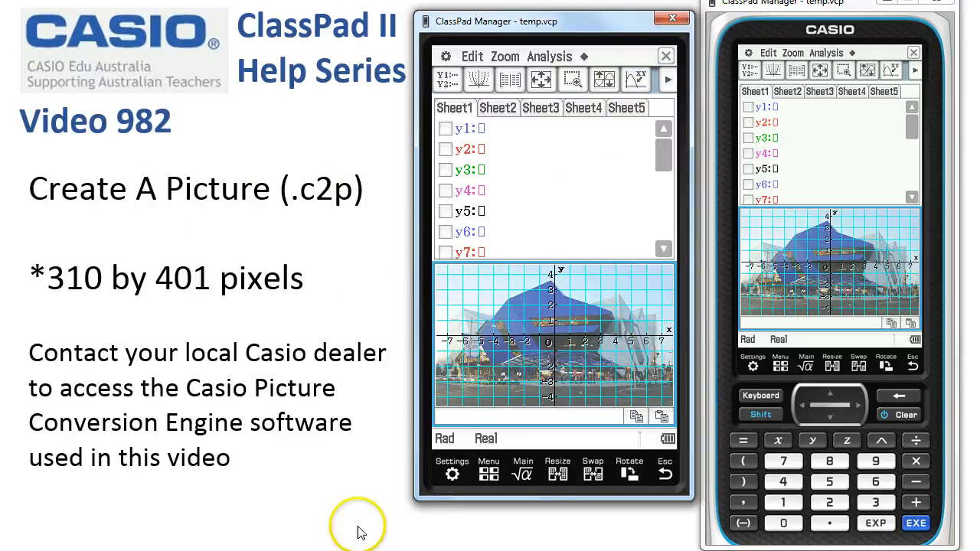